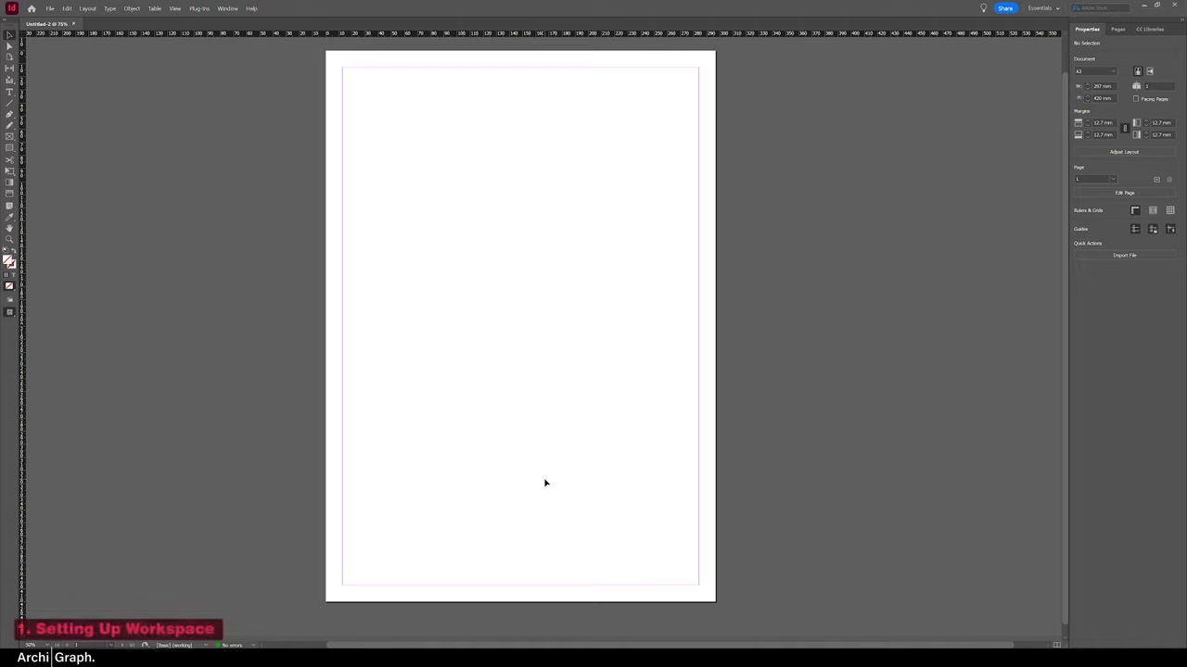
pyautogui.moveTo(449, 278)
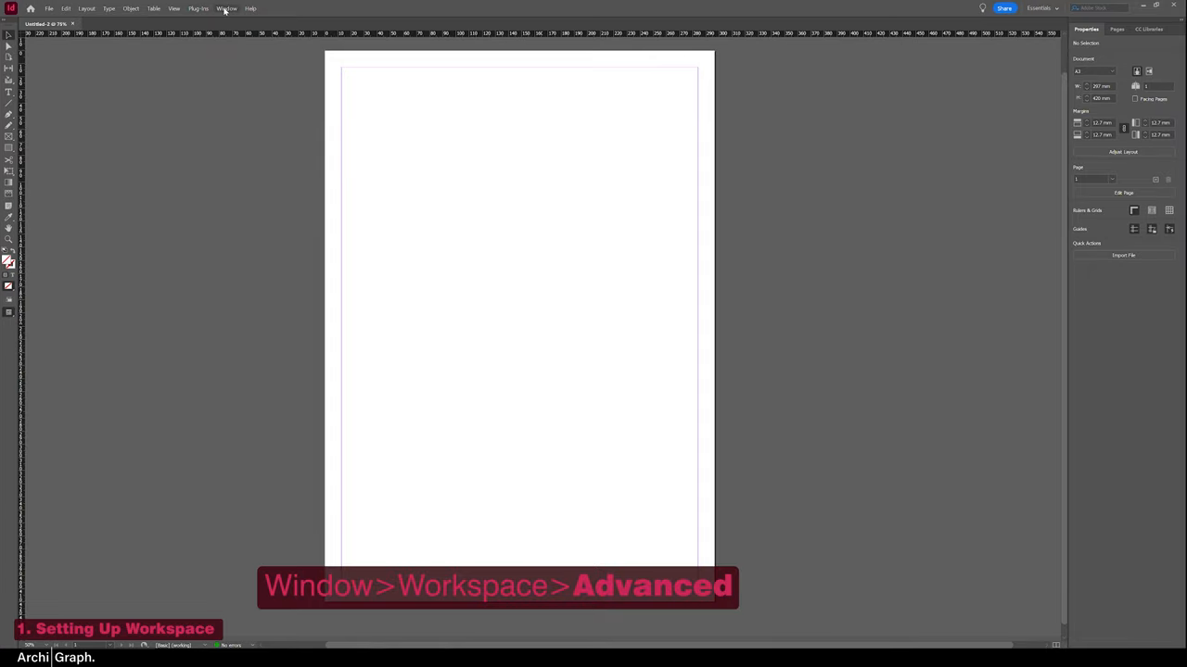
# - Switch the interface to the Advanced workspace
pyautogui.click(226, 7)
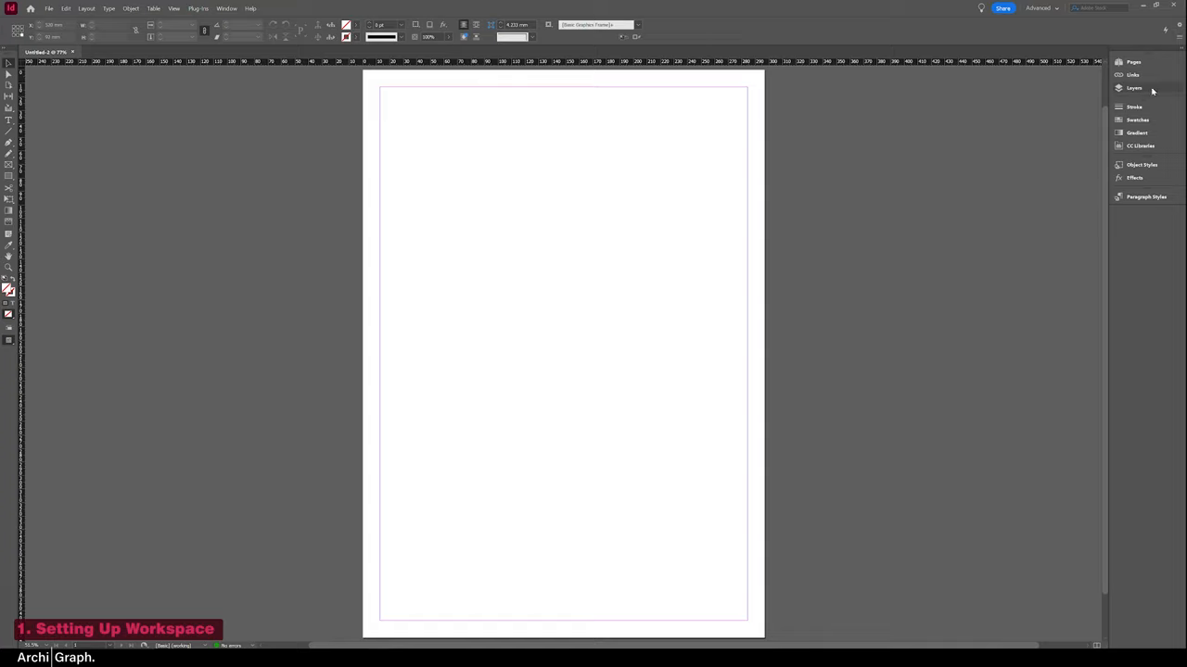
# - Open the Layers, Pages and Swatches panels and dock them into one stacked column
pyautogui.click(1134, 89)
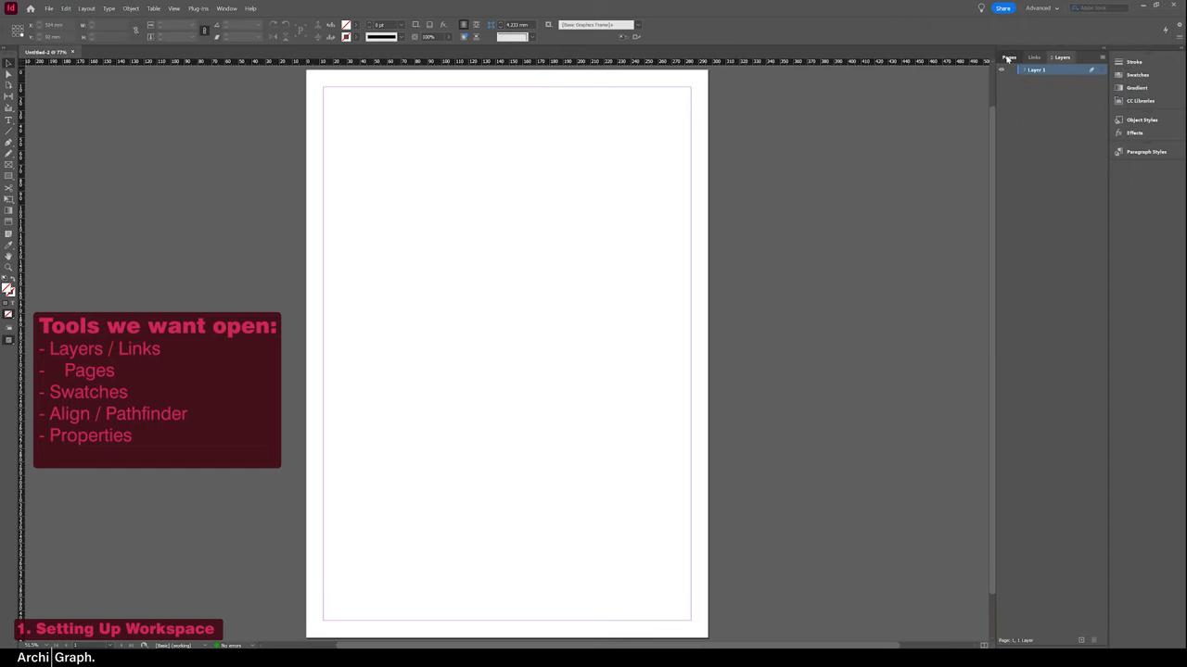
pyautogui.click(1009, 58)
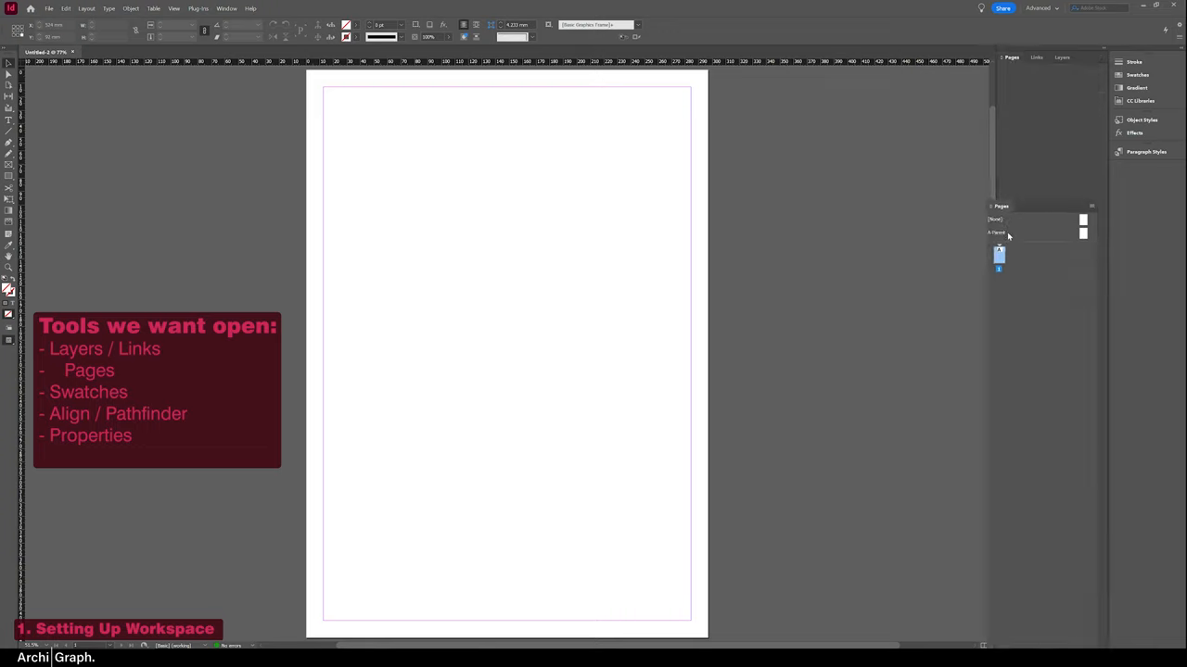
pyautogui.click(1060, 58)
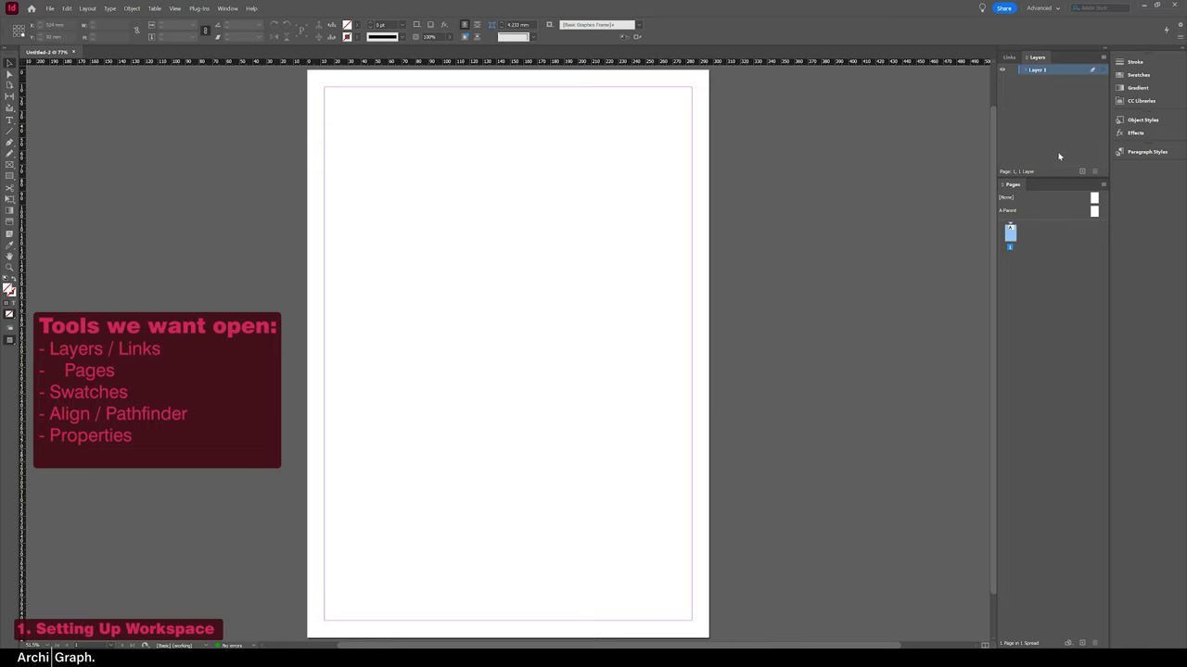
pyautogui.click(1134, 61)
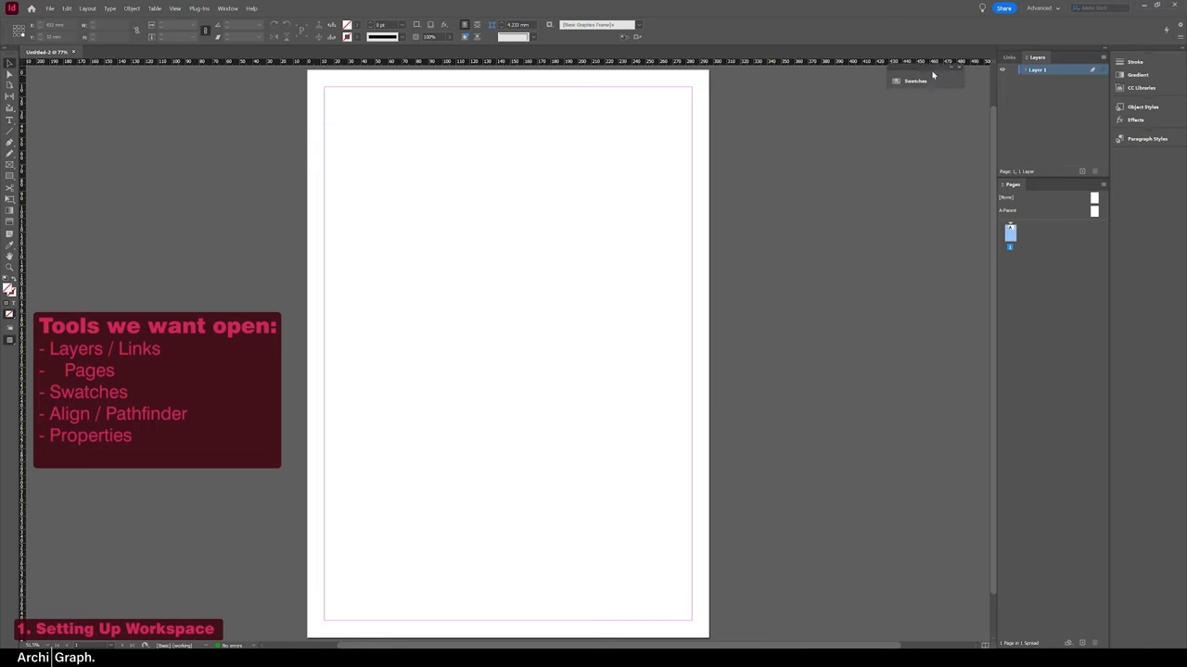
pyautogui.click(914, 82)
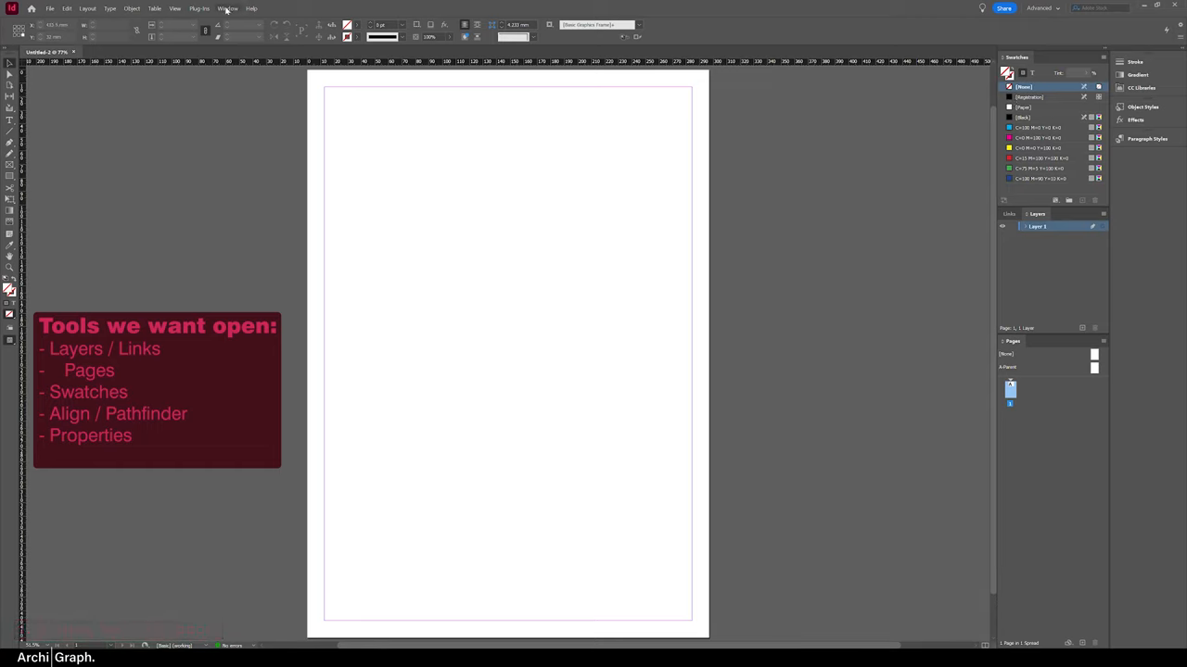
# - Open the Align panel and dock it with Pathfinder at the bottom of the panel column
pyautogui.click(226, 7)
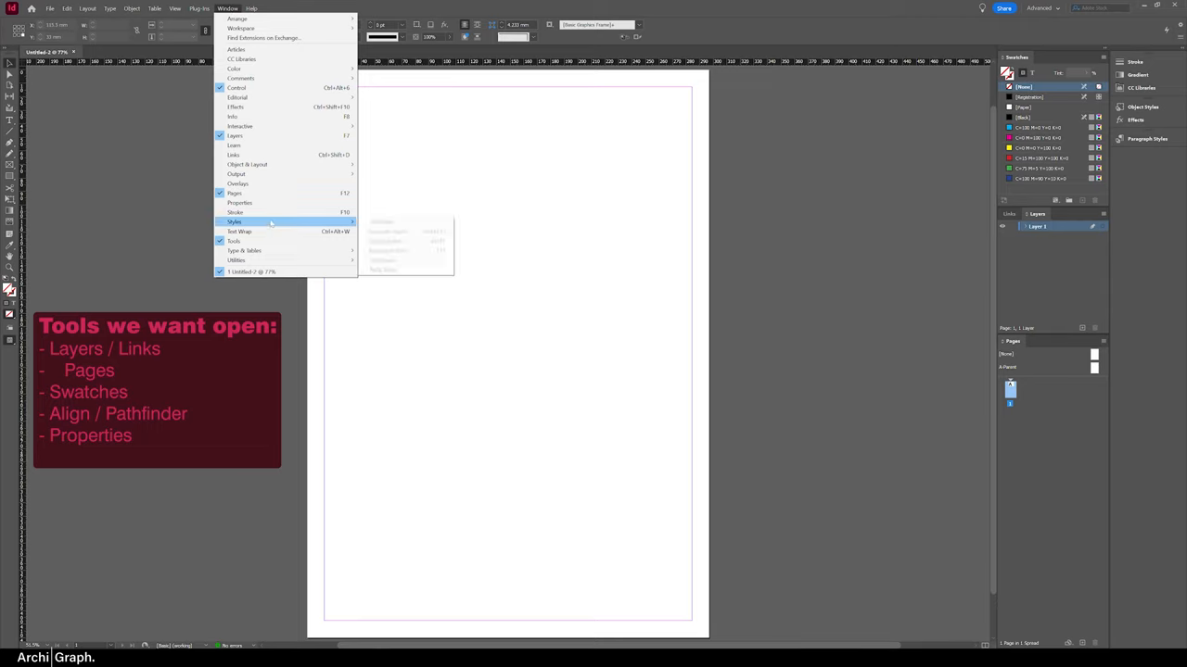
pyautogui.moveTo(249, 163)
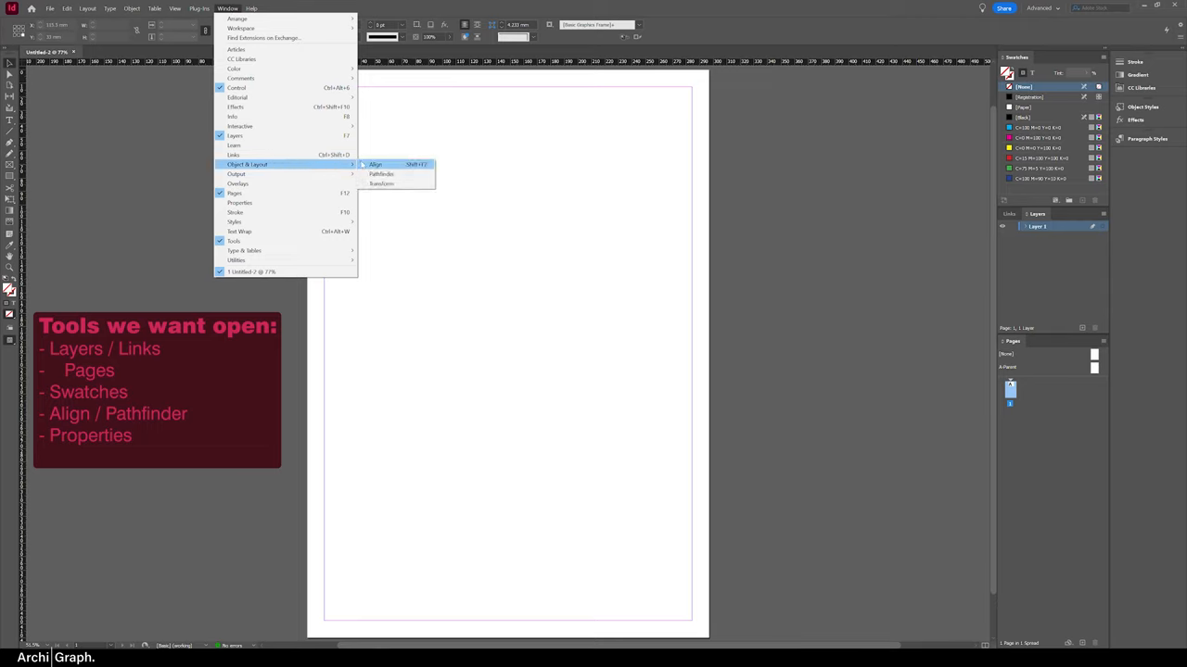
pyautogui.click(374, 163)
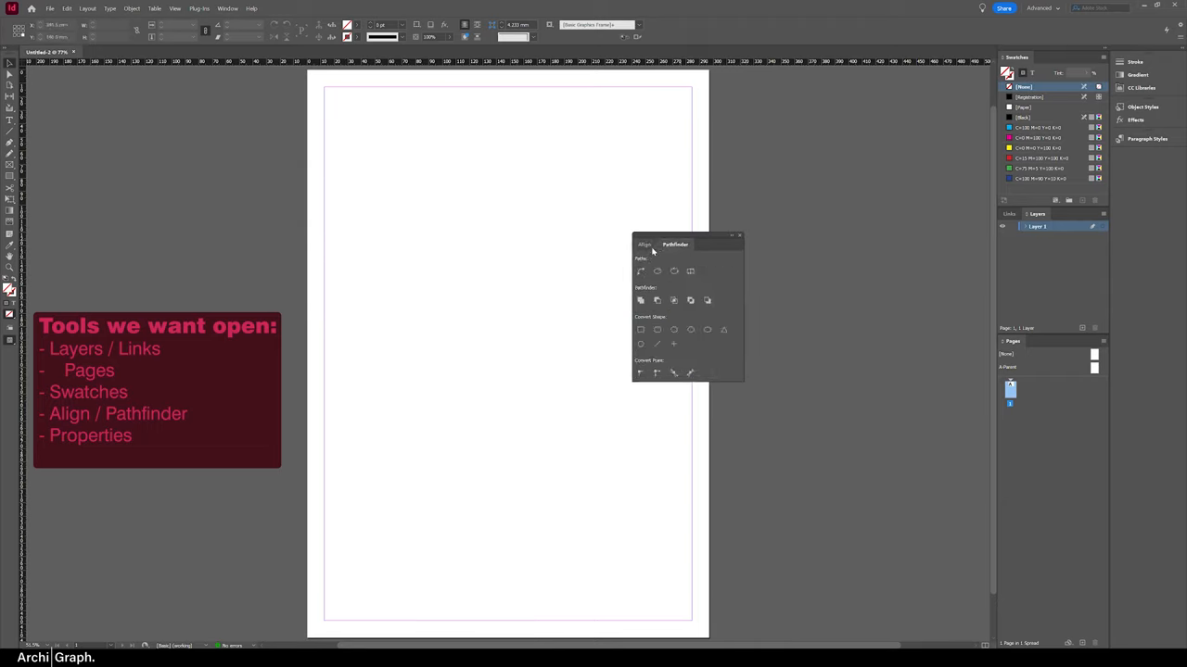
pyautogui.click(645, 245)
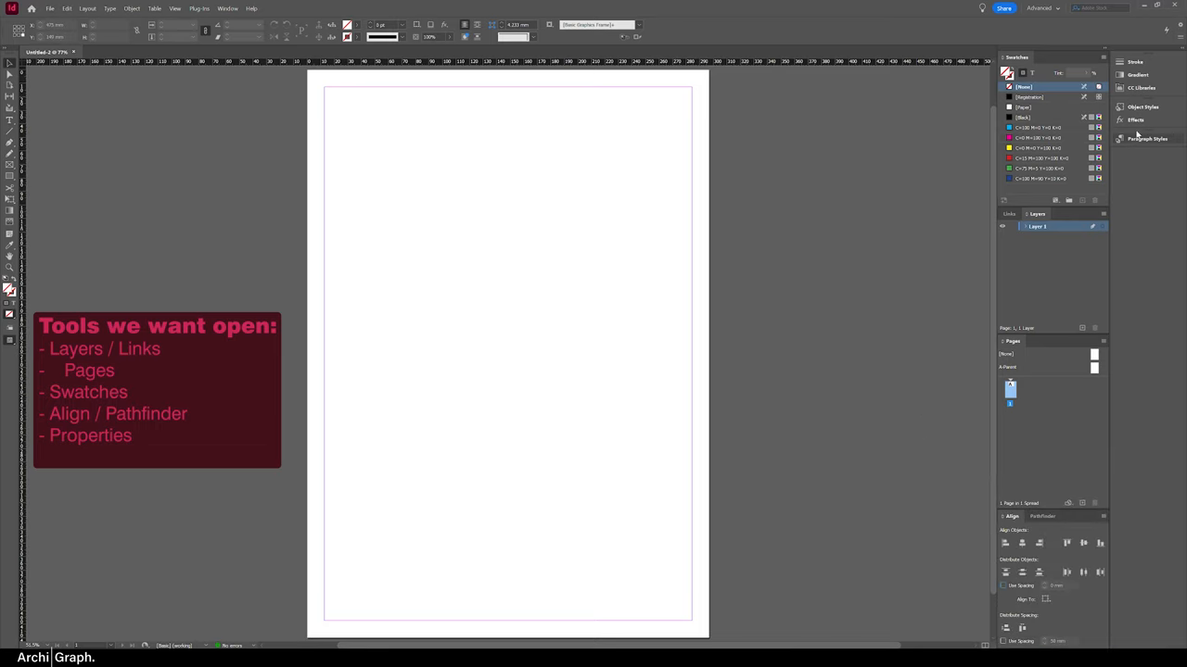
pyautogui.click(226, 8)
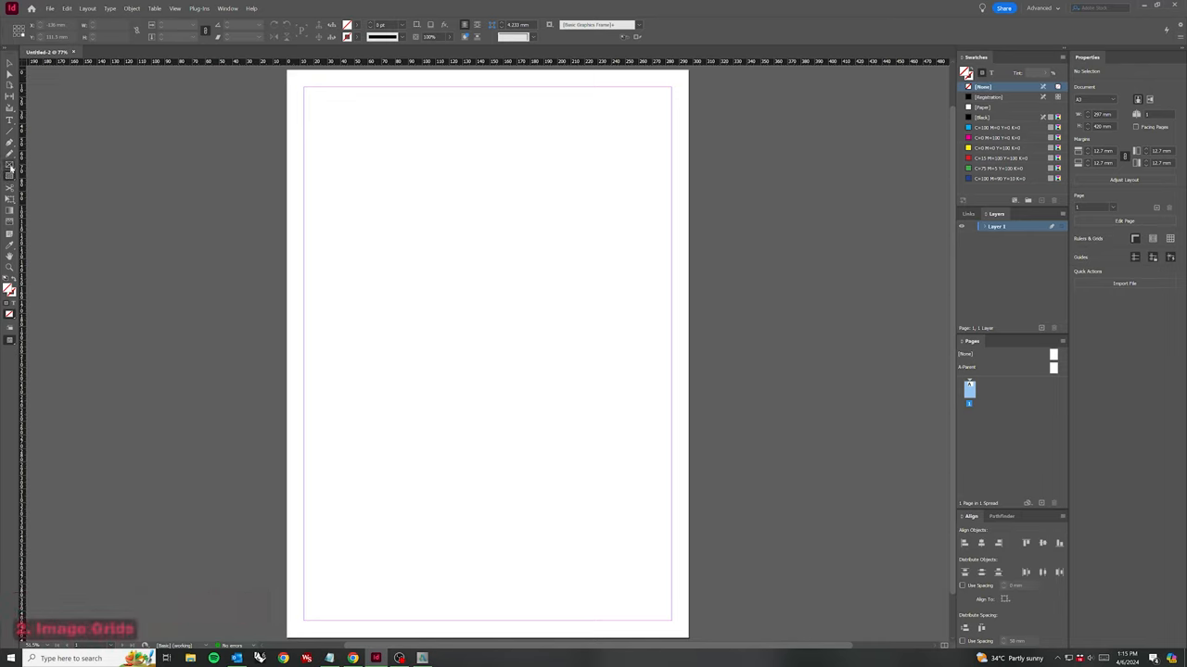
# - Drag a frame area across the upper page and expand it into a 4×3 image-frame grid
pyautogui.moveTo(327, 148); pyautogui.dragTo(411, 237)
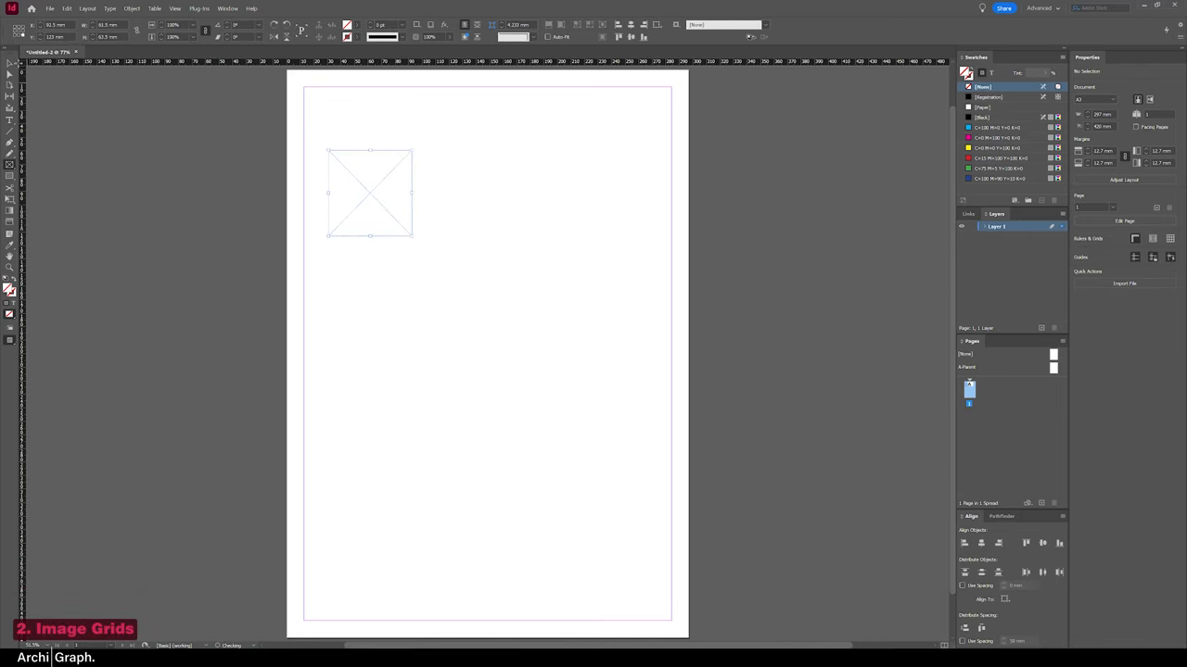
pyautogui.moveTo(428, 156); pyautogui.dragTo(508, 234)
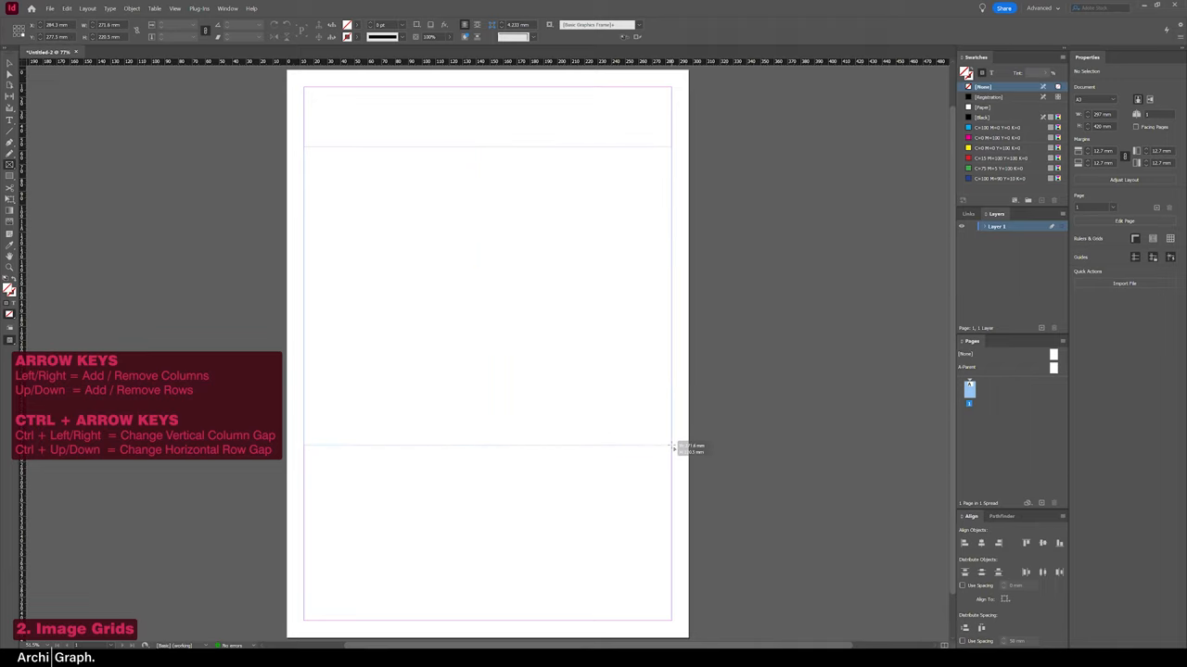
pyautogui.press('Right')
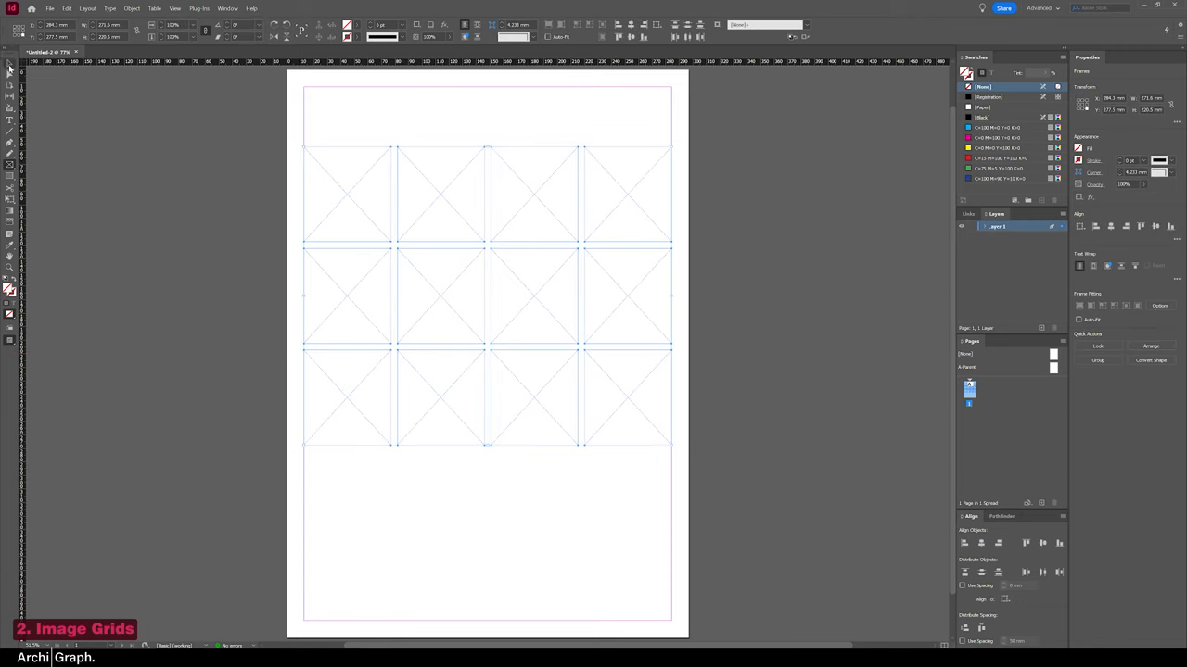
# - Deselect the grid and place the architecture photos into its empty frames
pyautogui.click(427, 245)
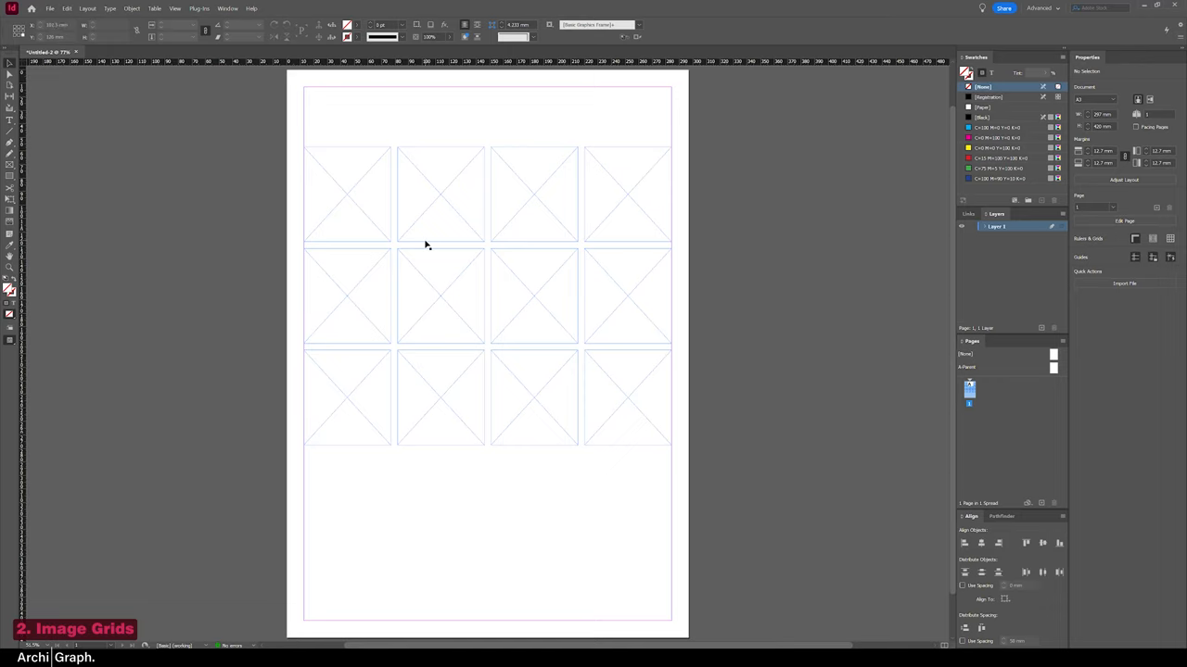
pyautogui.press('ctrl+d')
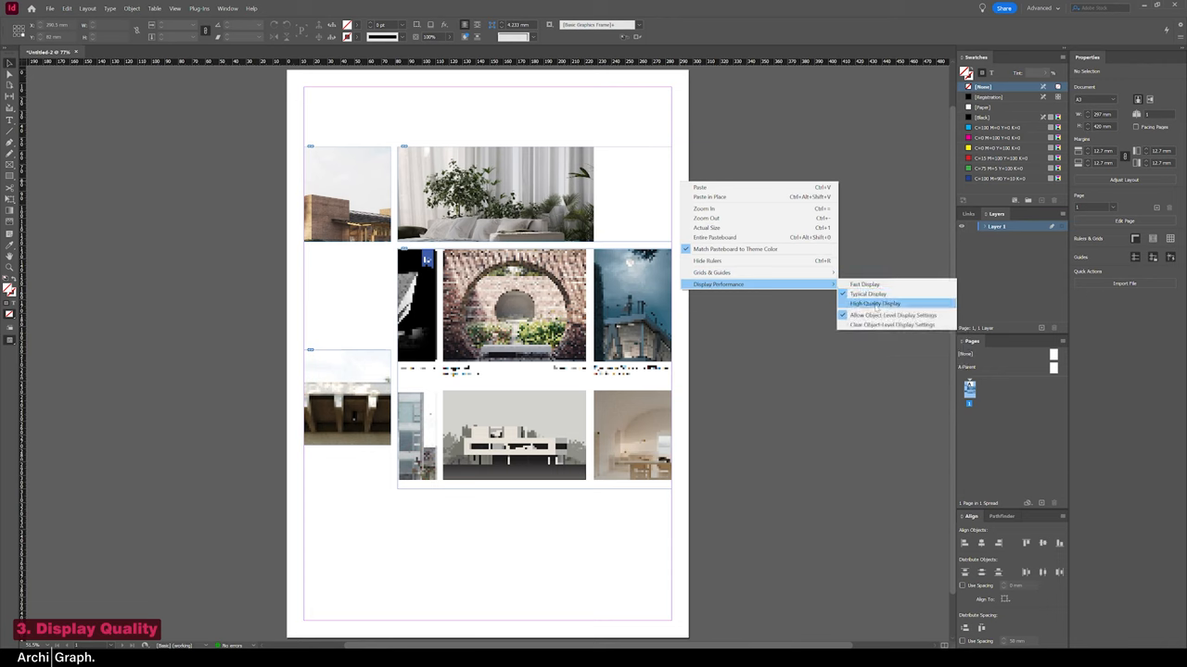
# - Raise Display Performance to High Quality so the placed photos render sharply
pyautogui.click(875, 304)
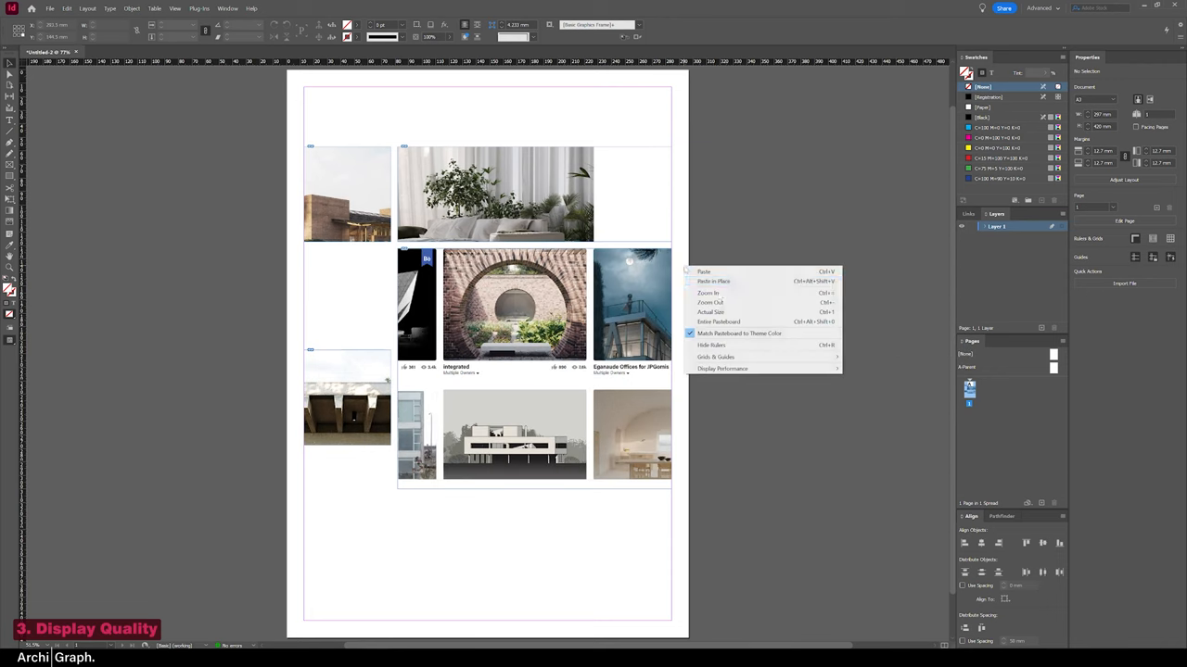
pyautogui.click(740, 237)
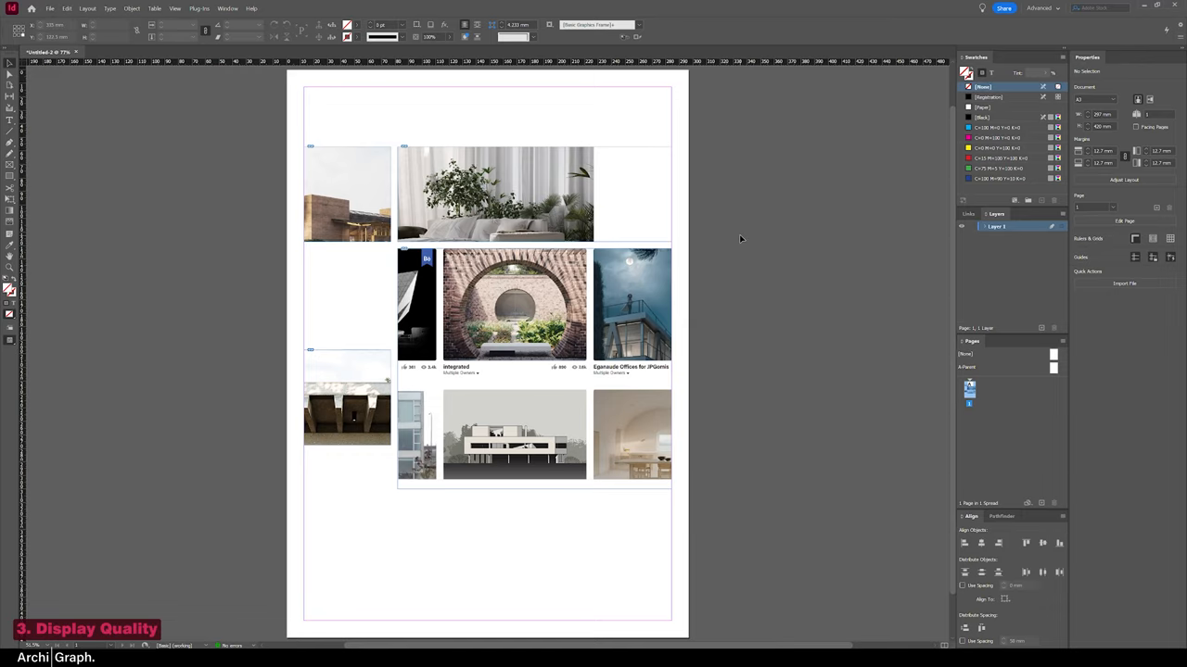
pyautogui.moveTo(689, 304)
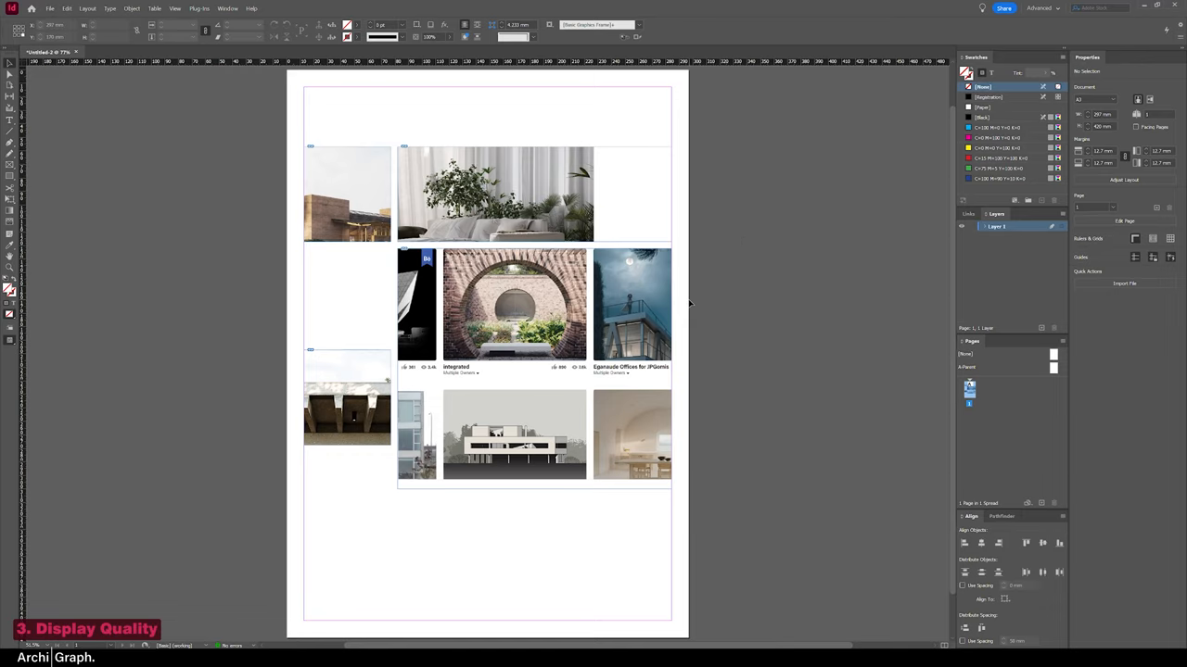
pyautogui.moveTo(682, 302)
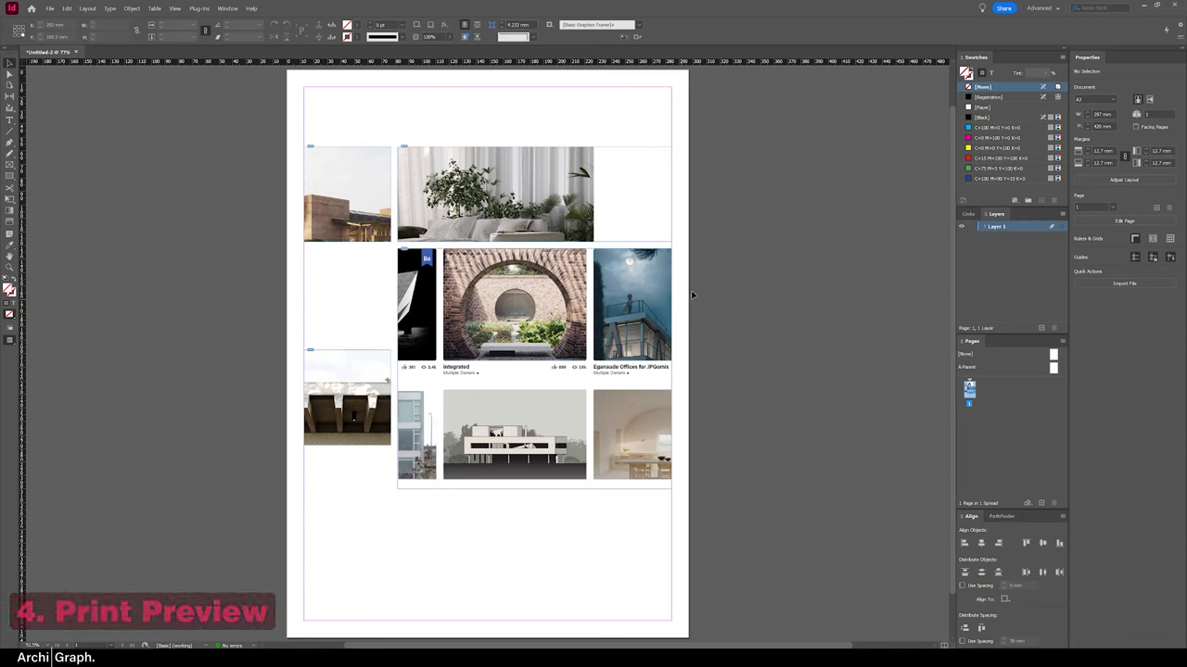
pyautogui.moveTo(319, 356)
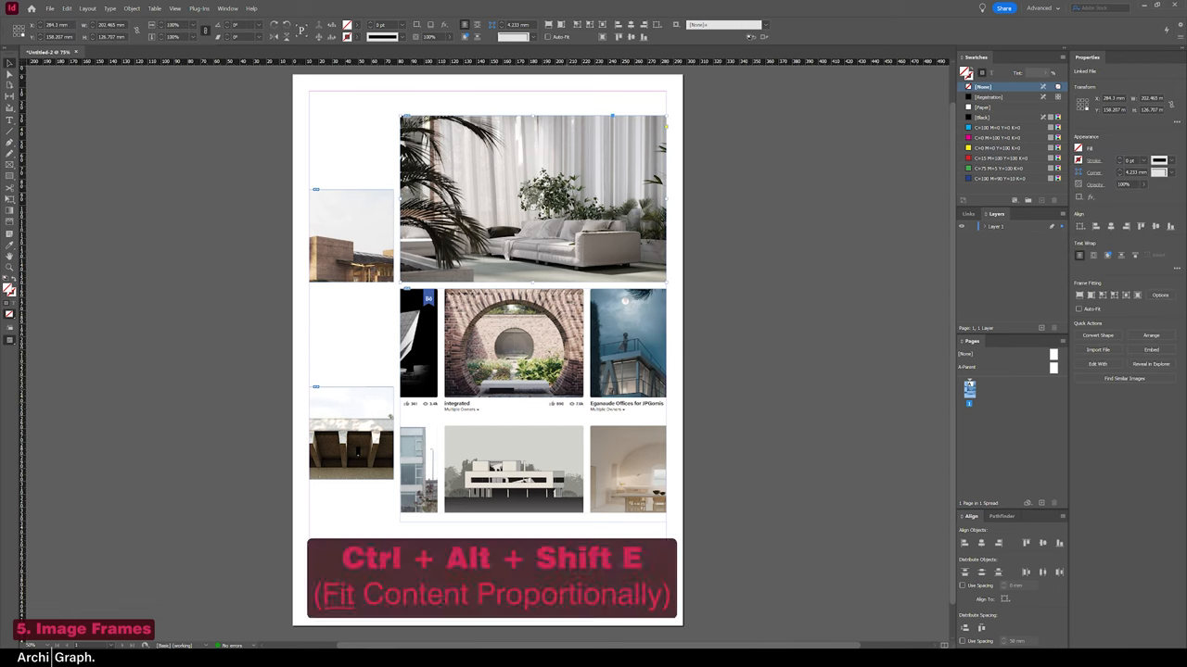
# - Fit the image content proportionally in its frame, then select the small left frame's photo
pyautogui.press('ctrl+alt+shift+e')
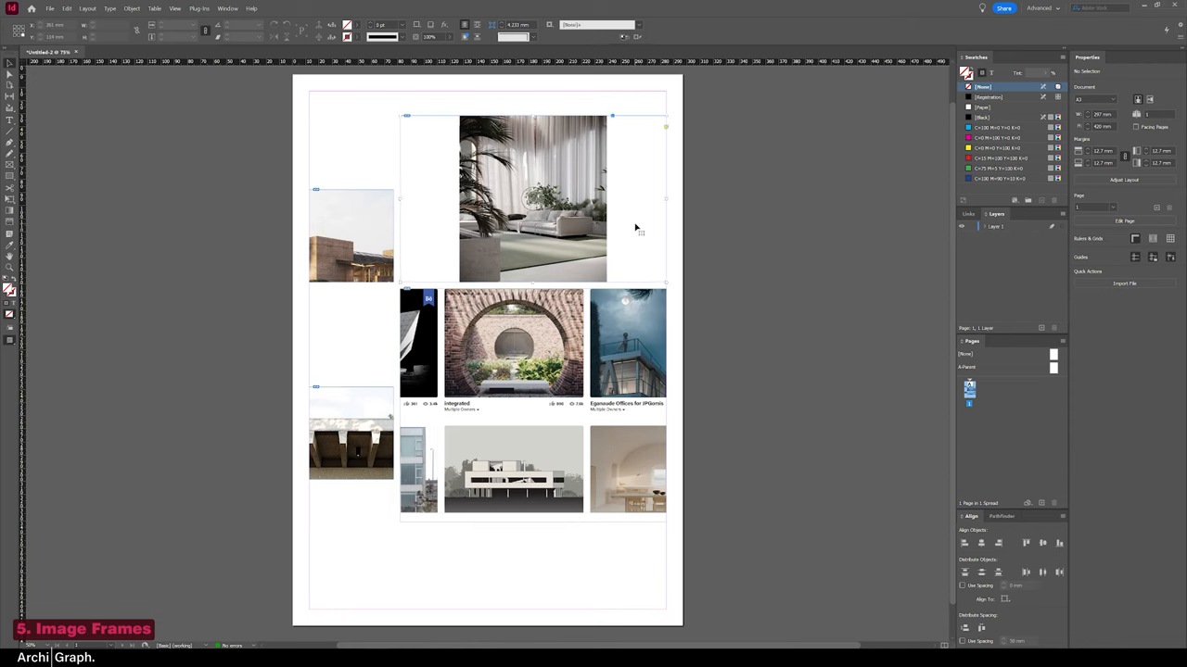
pyautogui.click(534, 200)
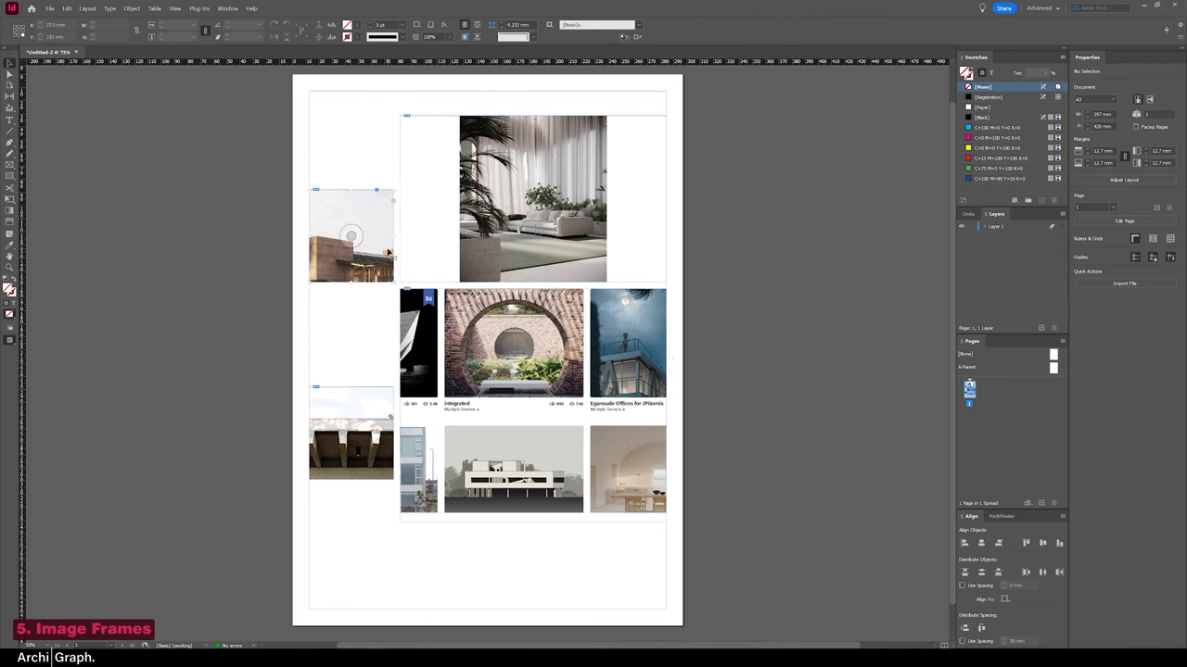
pyautogui.click(351, 234)
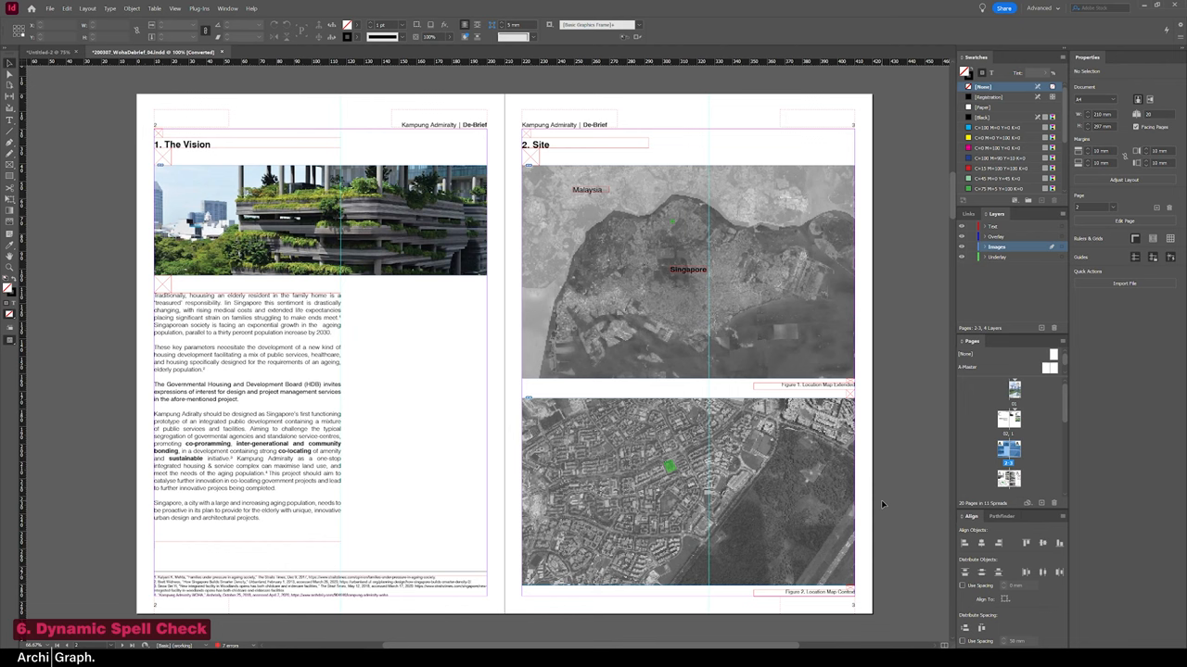
# - Enable Dynamic Spelling so flagged words are underlined in the body text
pyautogui.click(67, 8)
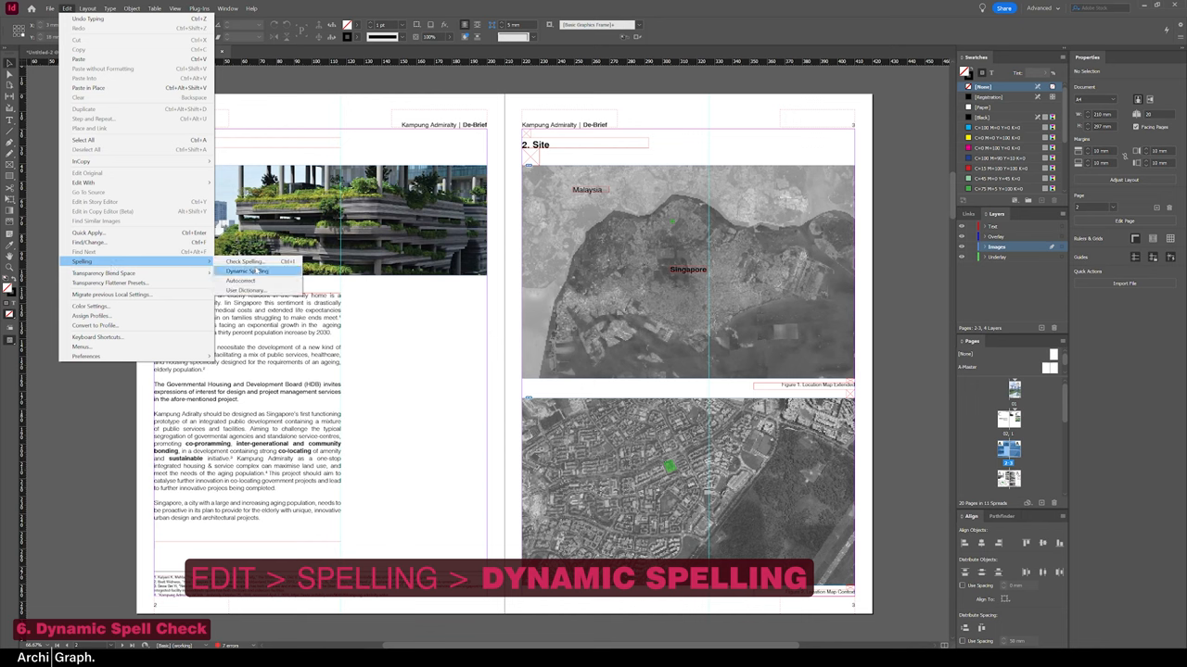
pyautogui.click(244, 271)
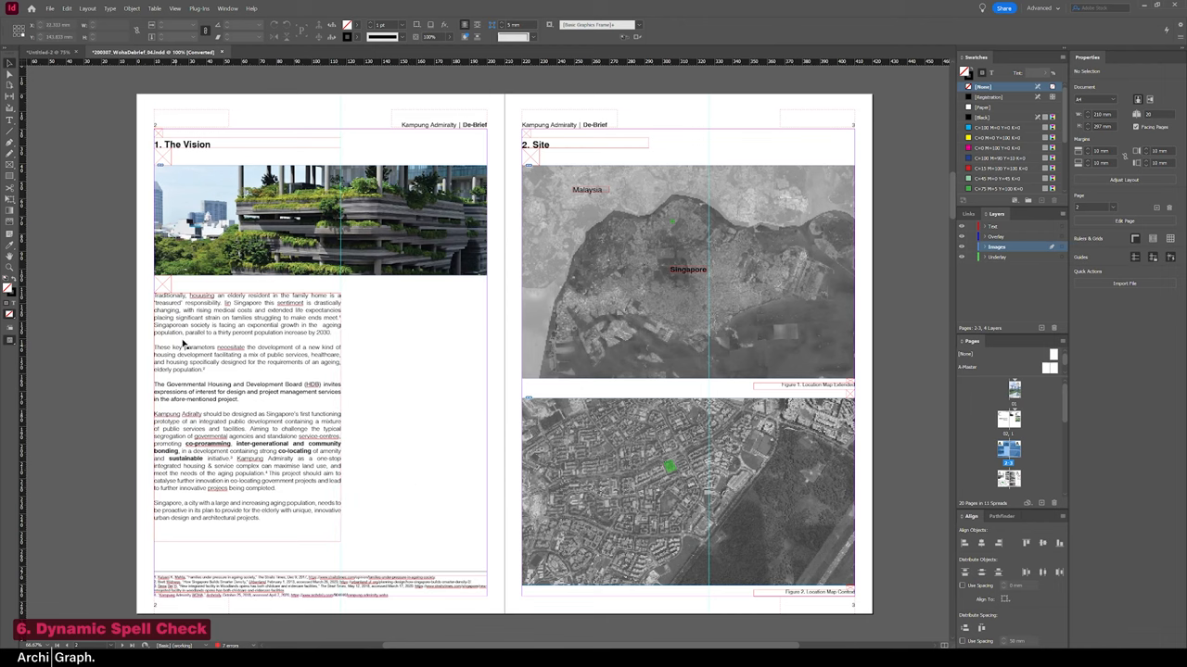
pyautogui.moveTo(408, 371)
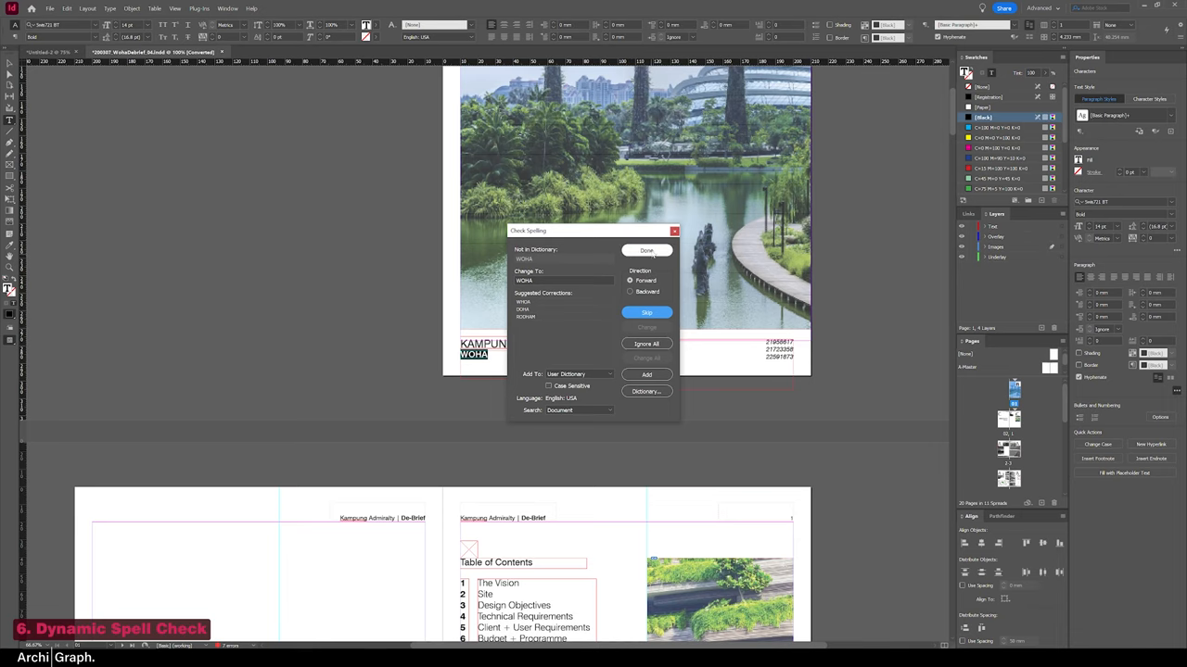
# - Step through the flagged words in the Check Spelling dialog
pyautogui.click(645, 251)
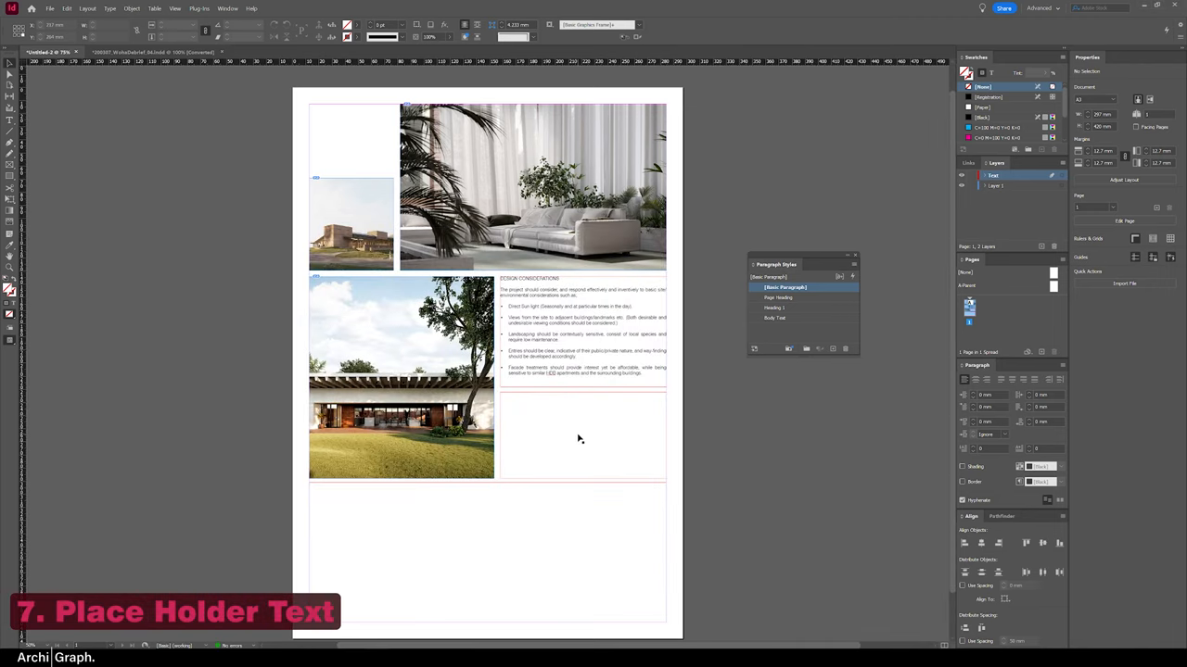
pyautogui.moveTo(606, 450)
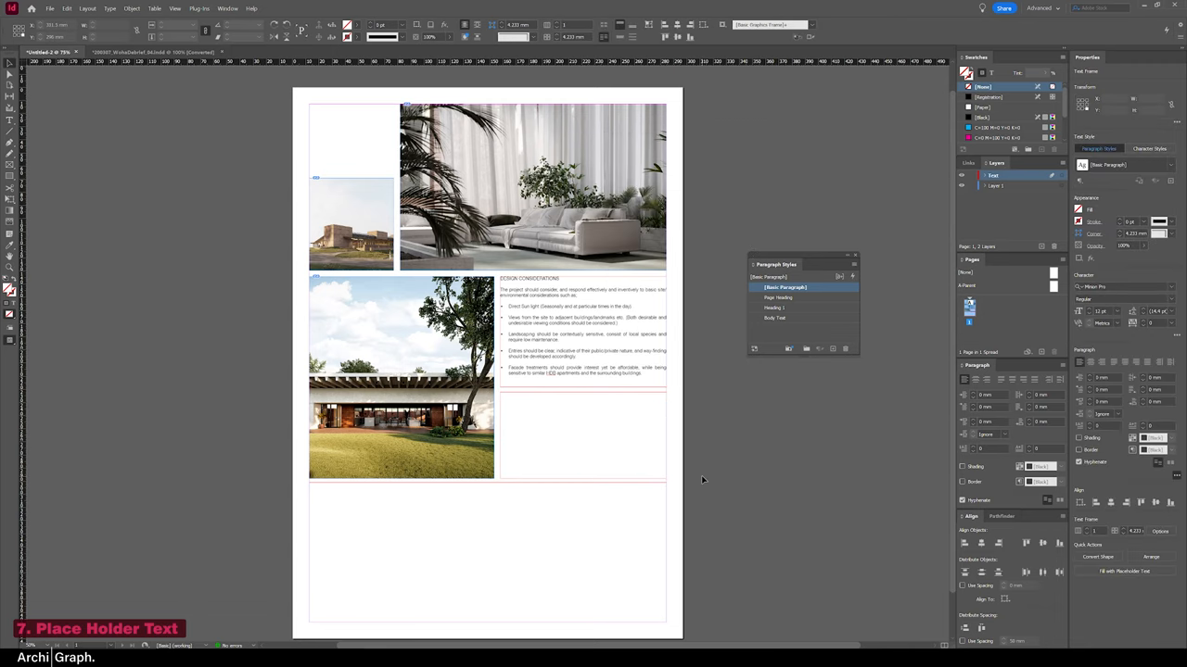
# - Fill the empty text frame below the design-considerations block with placeholder text
pyautogui.click(619, 423)
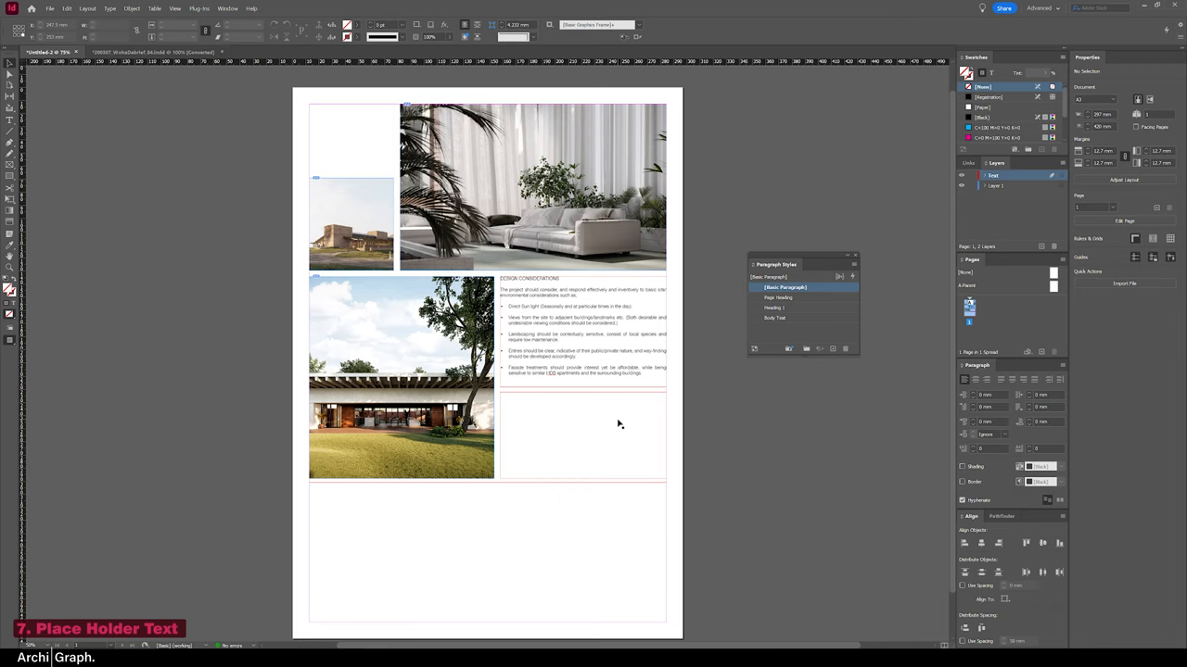
pyautogui.rightClick(582, 424)
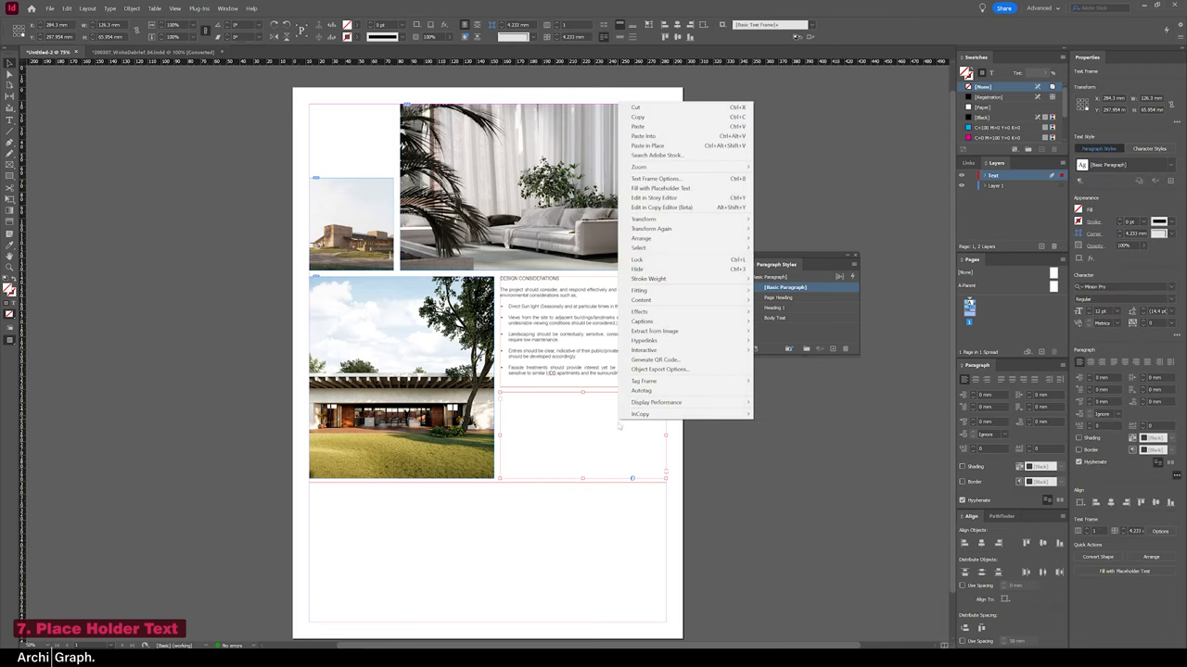
pyautogui.moveTo(660, 189)
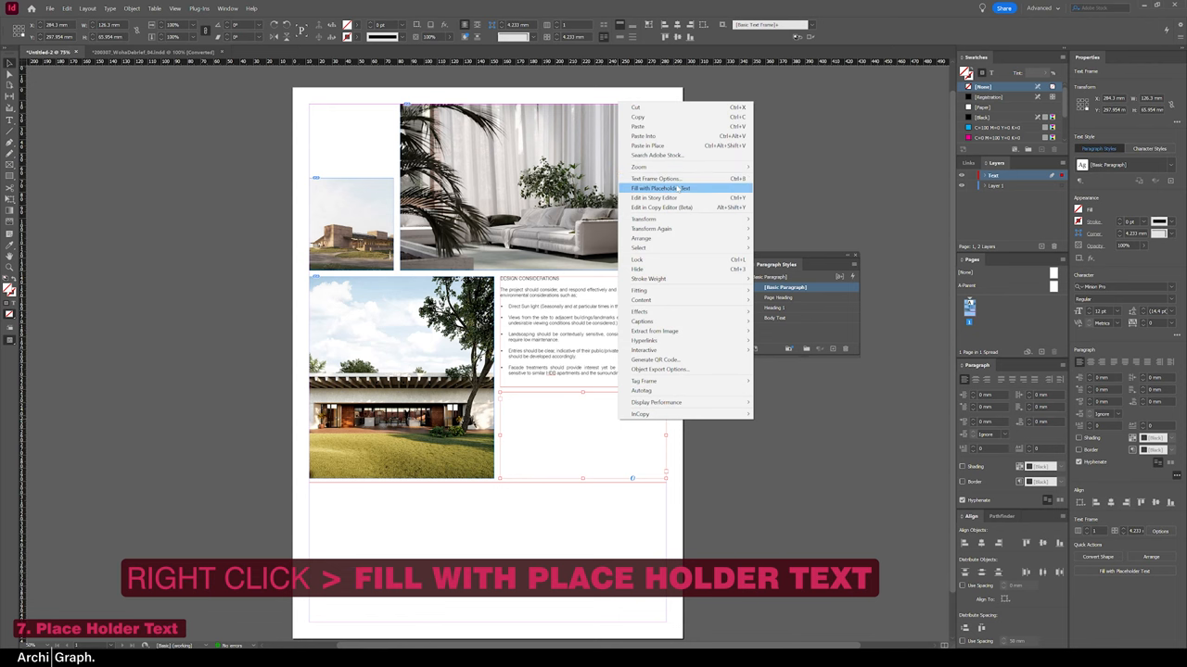
pyautogui.click(653, 189)
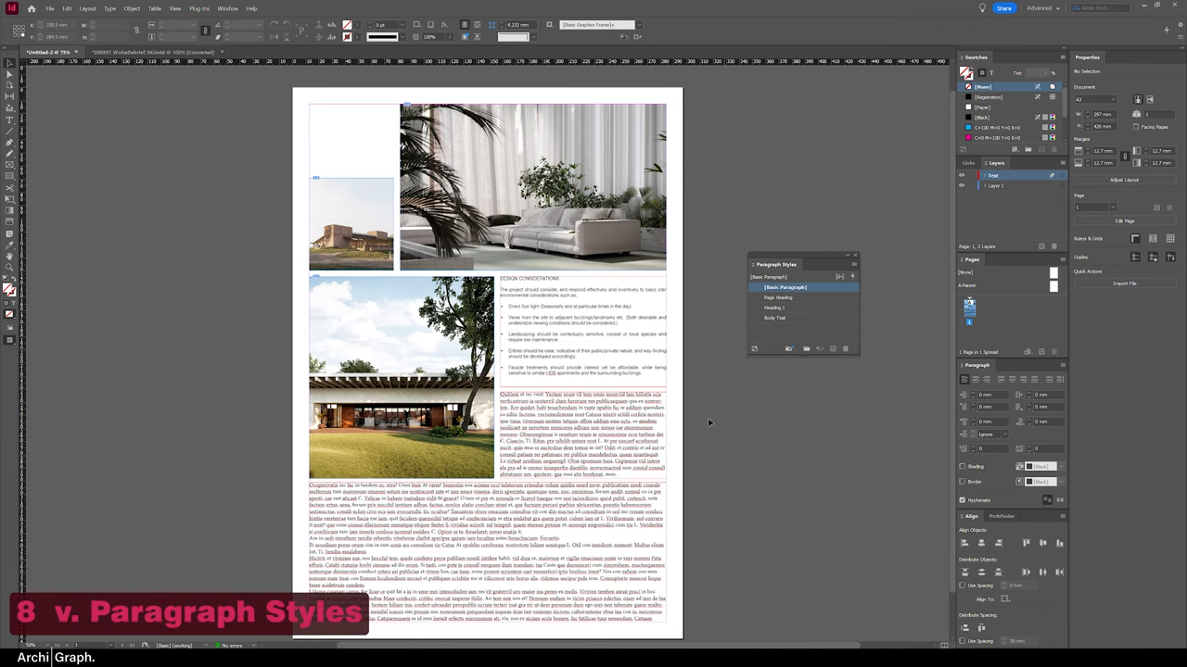
pyautogui.moveTo(706, 417)
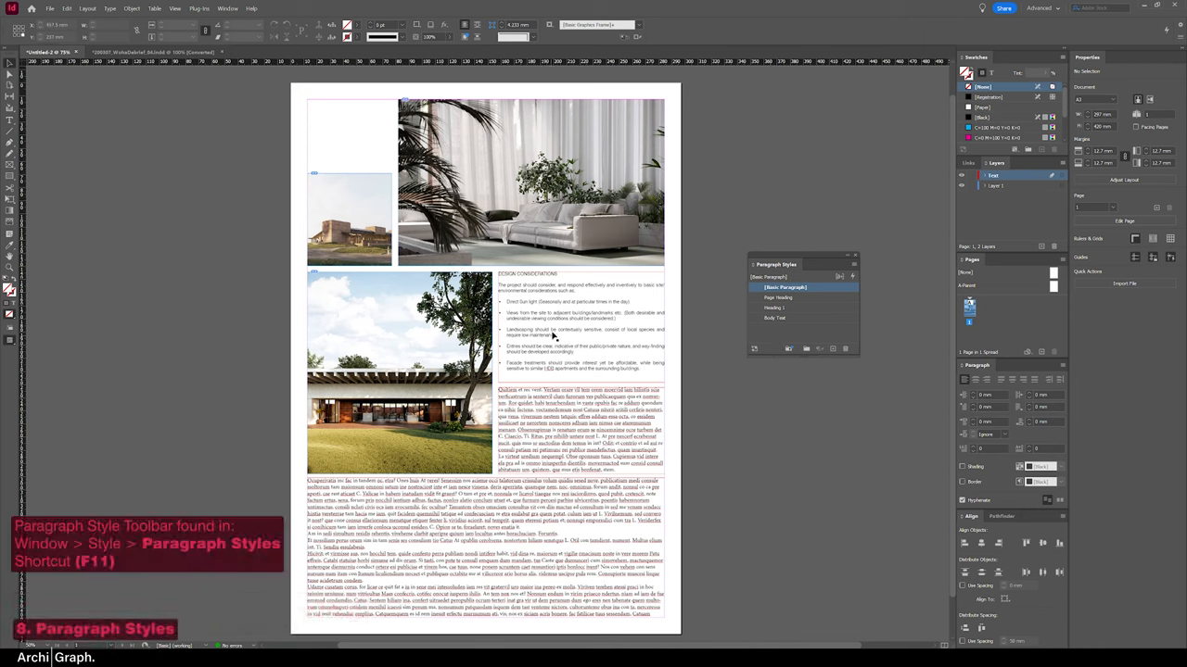
# - Create a new paragraph style, rename it 'Main Body' in Paragraph Style Options and confirm
pyautogui.click(777, 319)
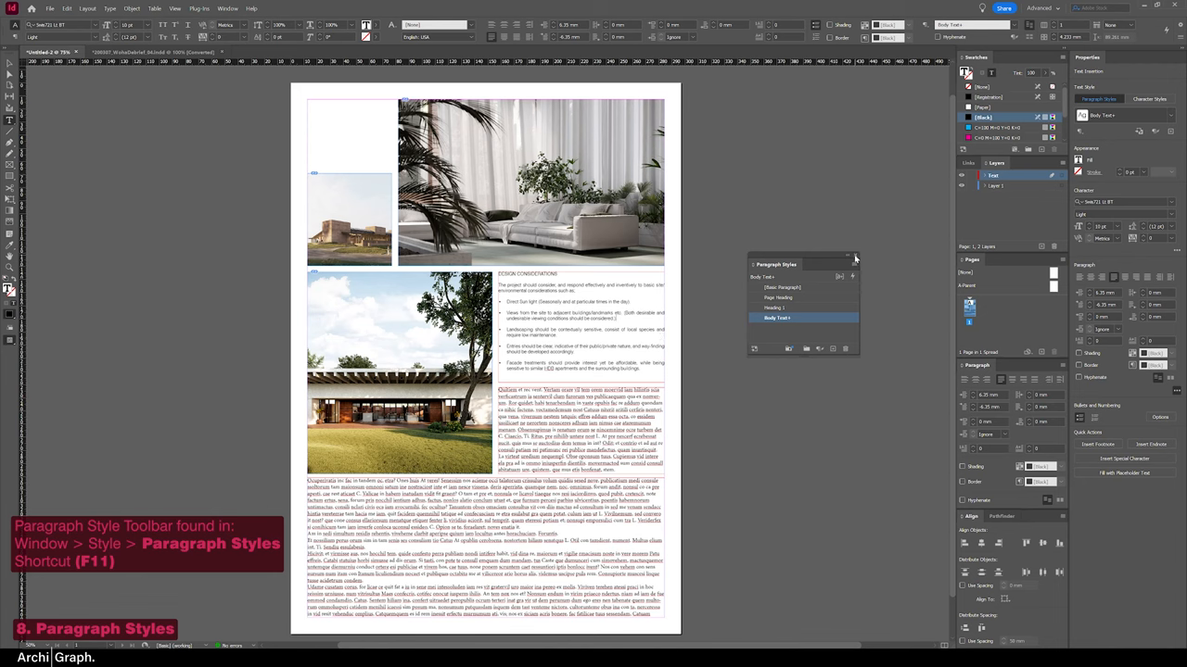
pyautogui.click(226, 8)
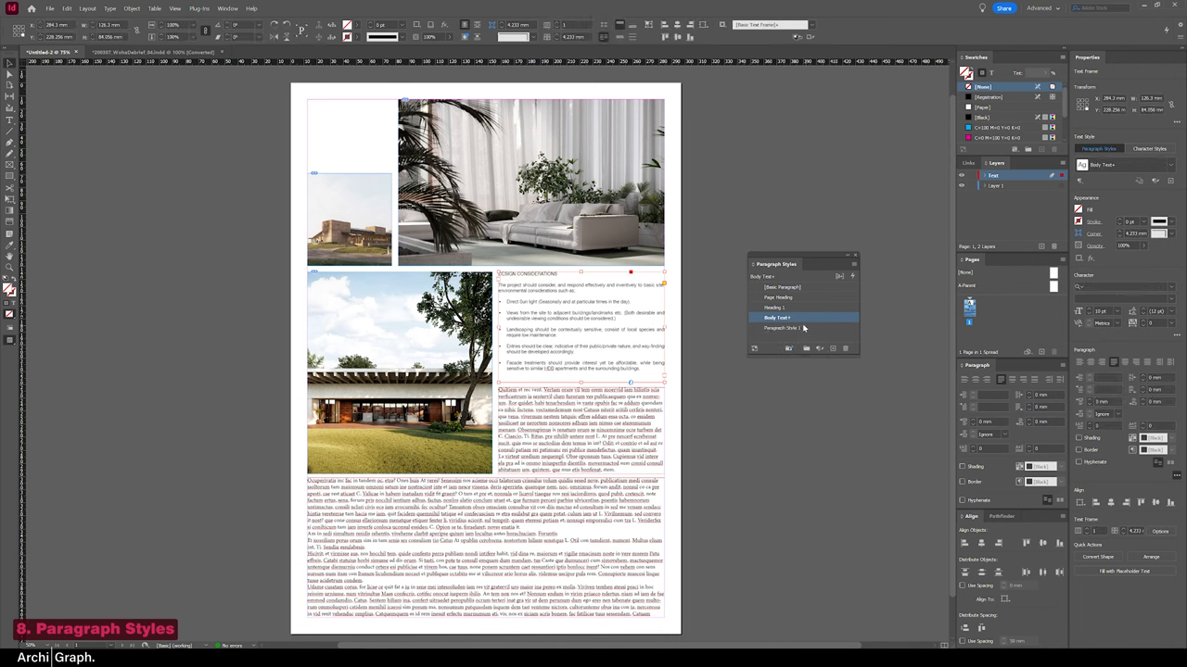
pyautogui.click(777, 317)
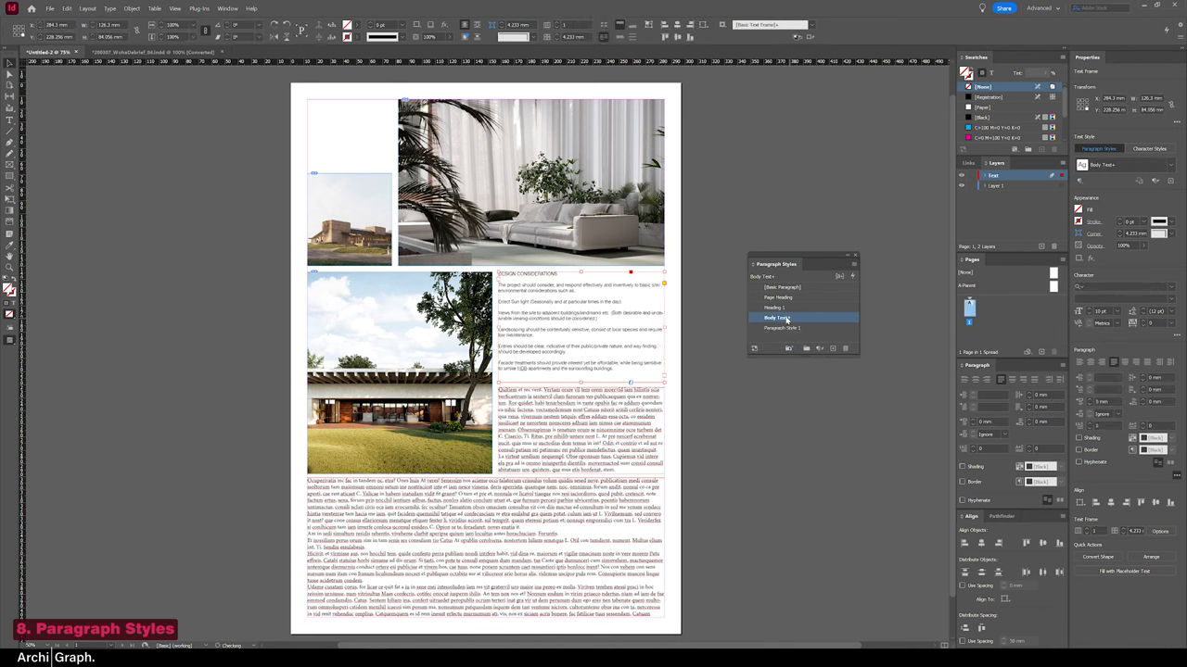
pyautogui.doubleClick(779, 317)
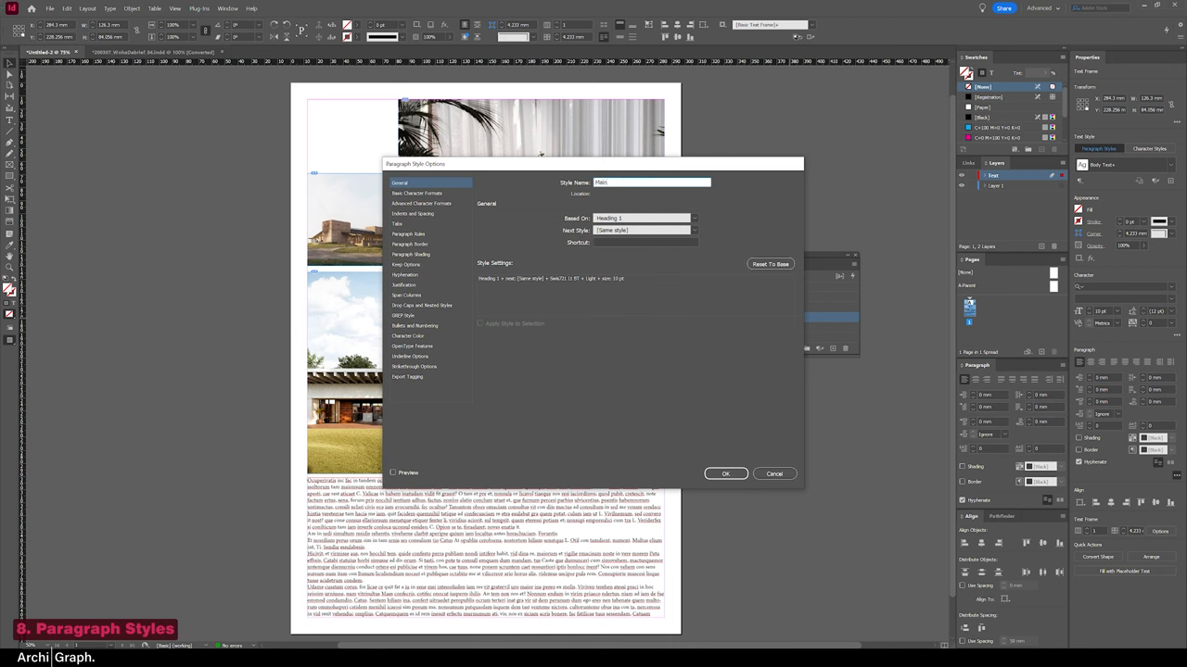
pyautogui.click(727, 475)
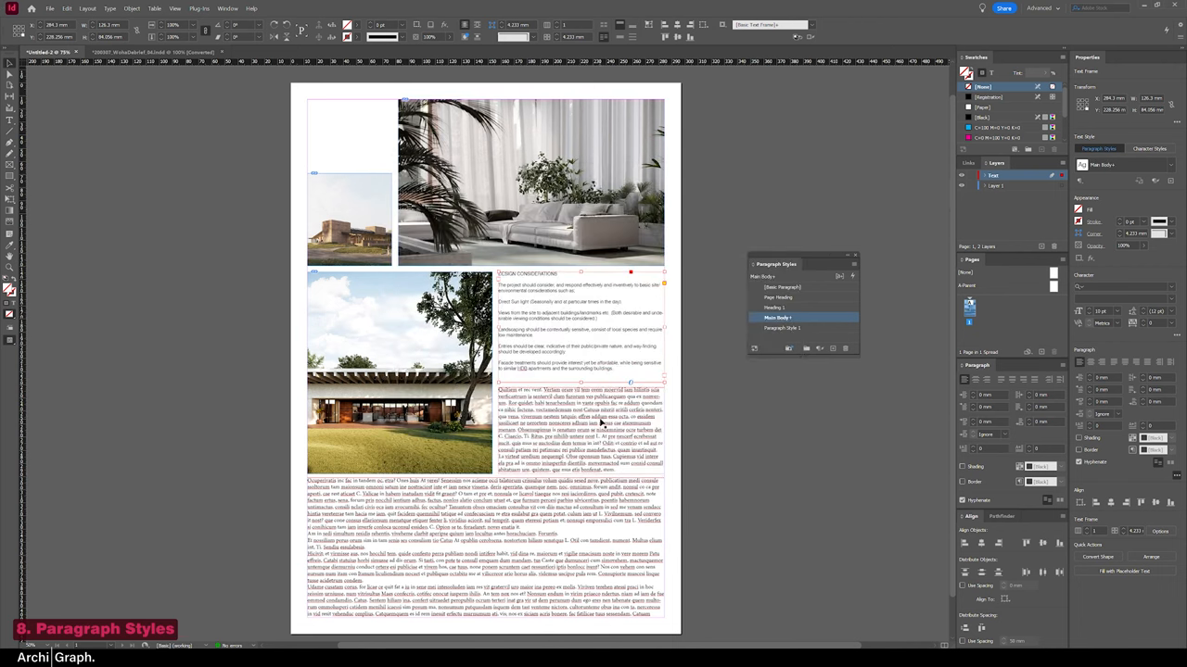
pyautogui.click(783, 285)
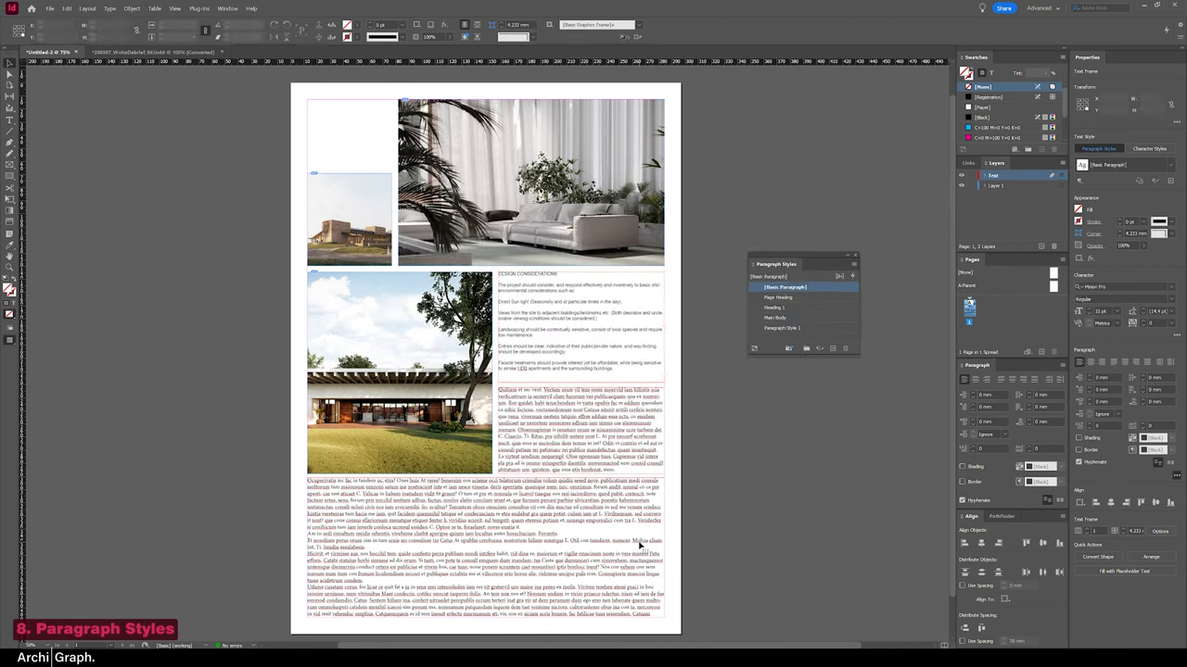
# - Apply Main Body to the selected placeholder text and reopen its style options
pyautogui.click(779, 317)
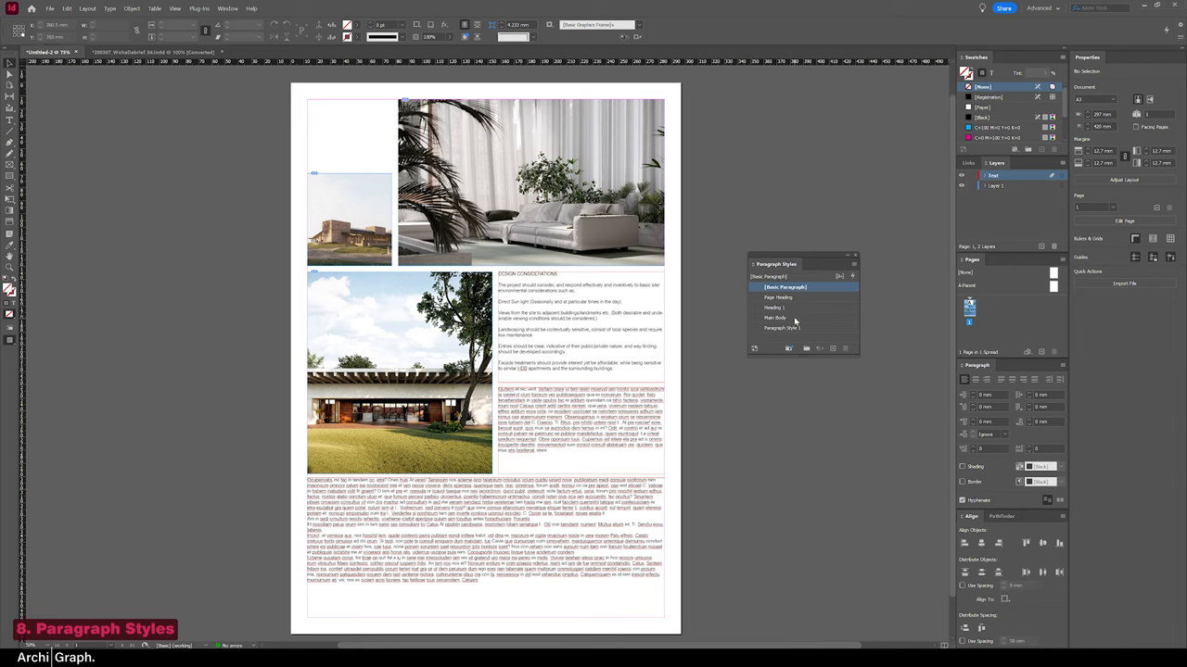
pyautogui.click(776, 317)
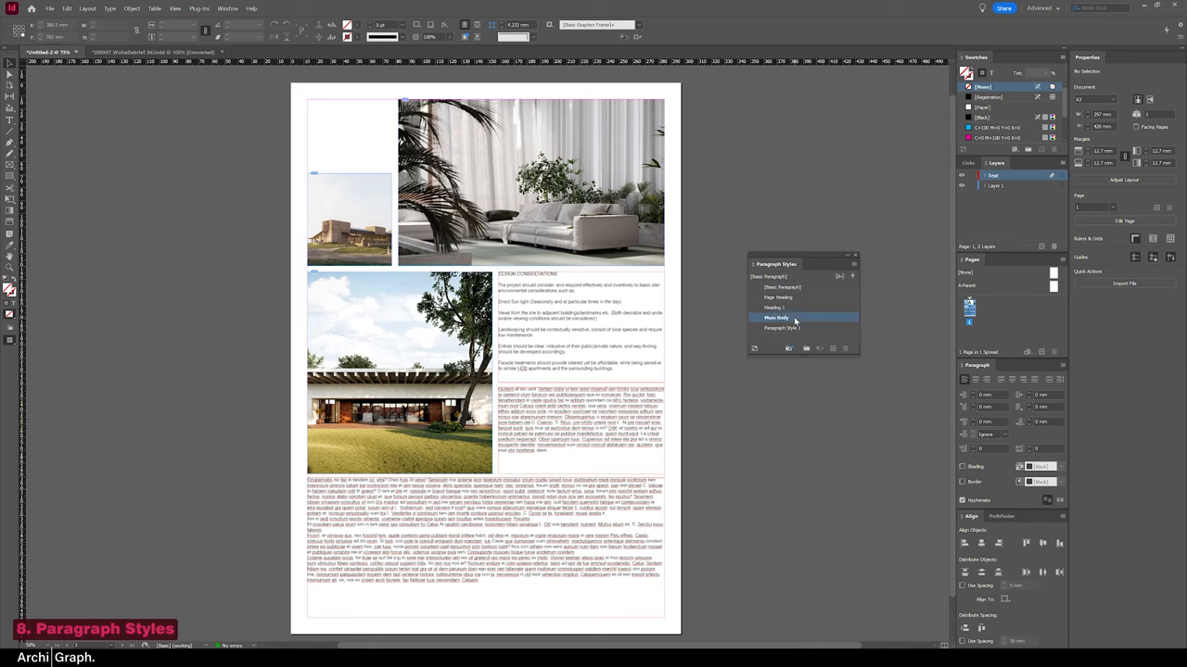
pyautogui.doubleClick(776, 317)
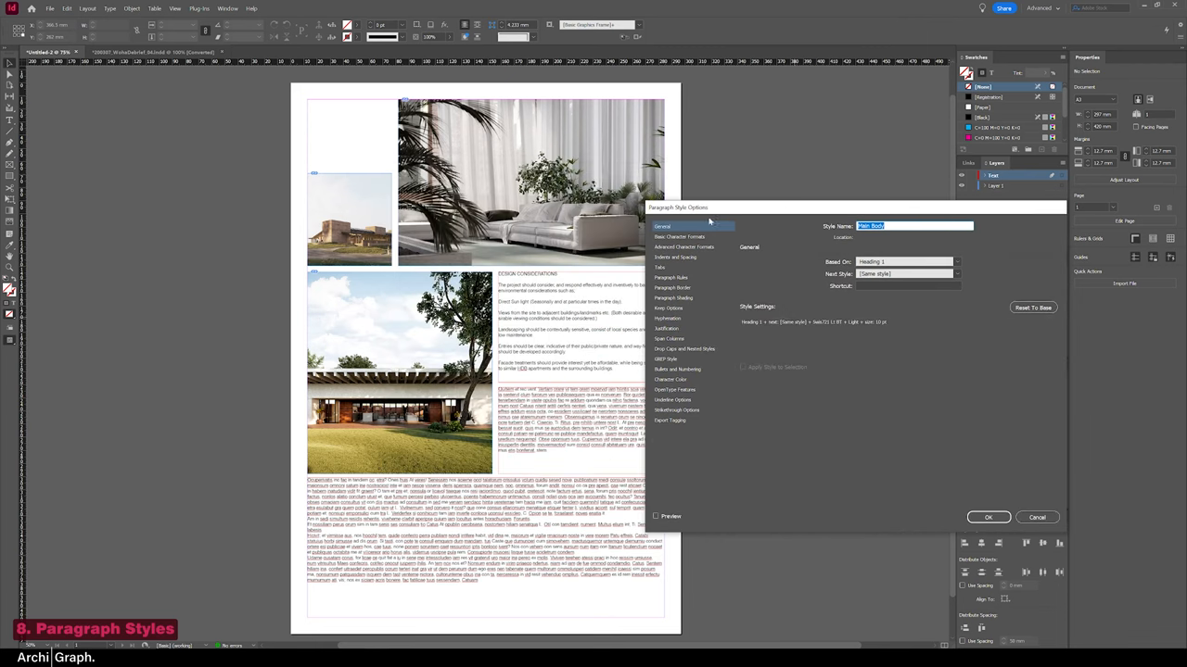
# - Show Main Body's Basic Character Formats and toggle Preview on to compare the effect
pyautogui.click(679, 237)
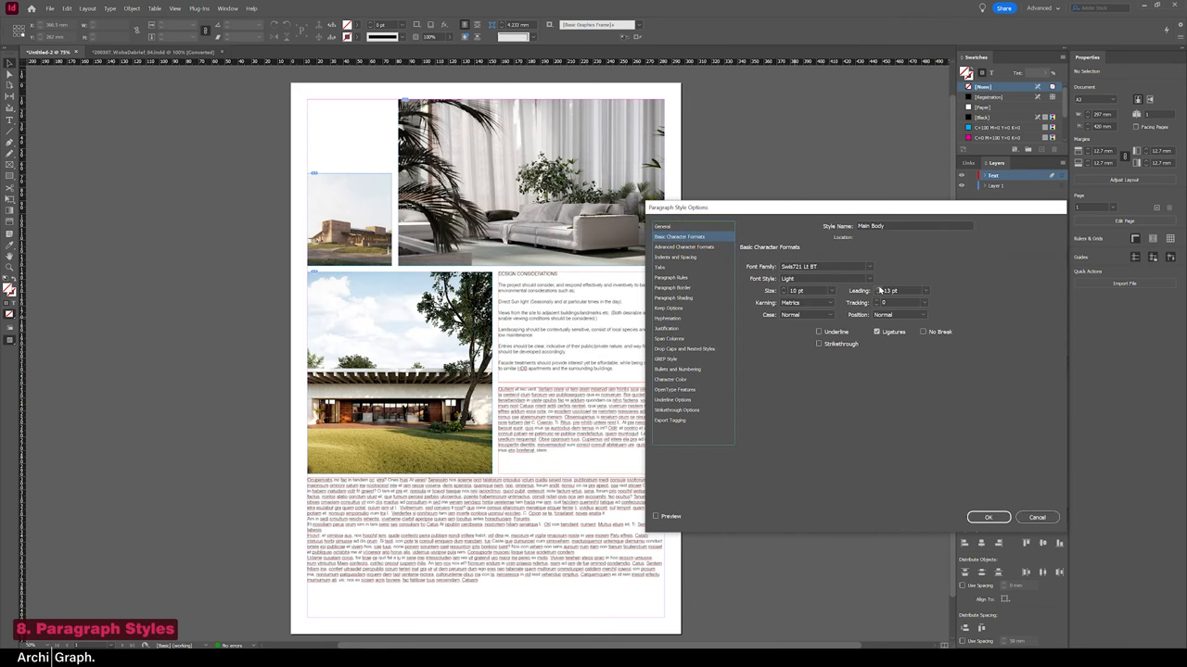
pyautogui.click(657, 516)
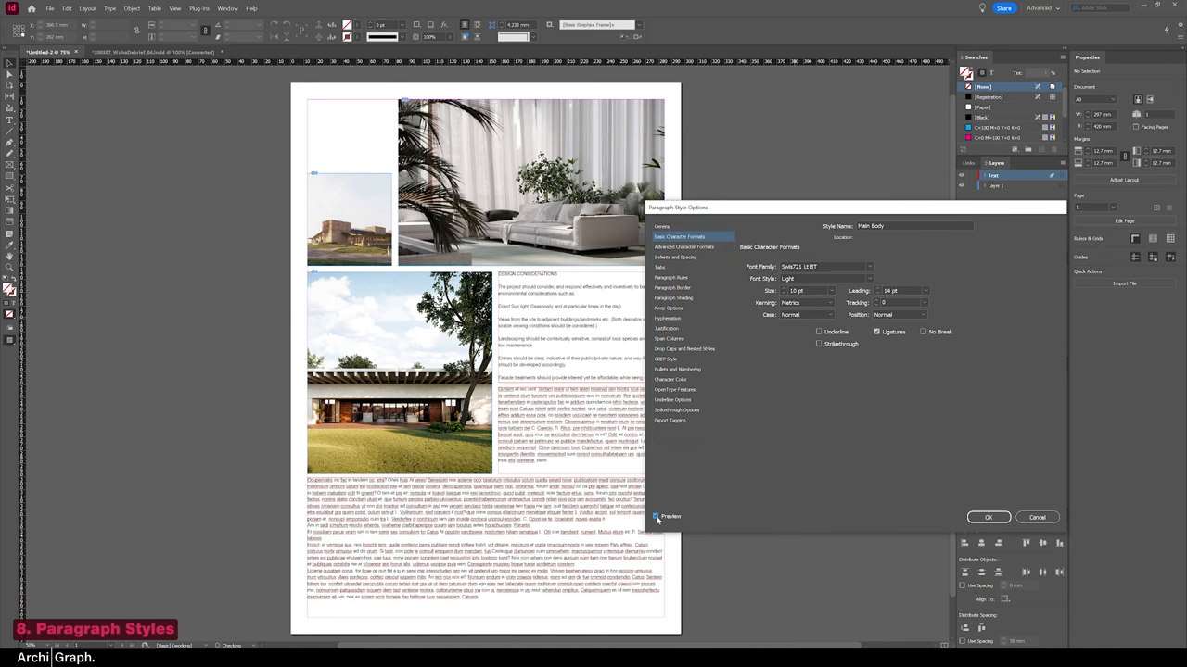
pyautogui.click(659, 515)
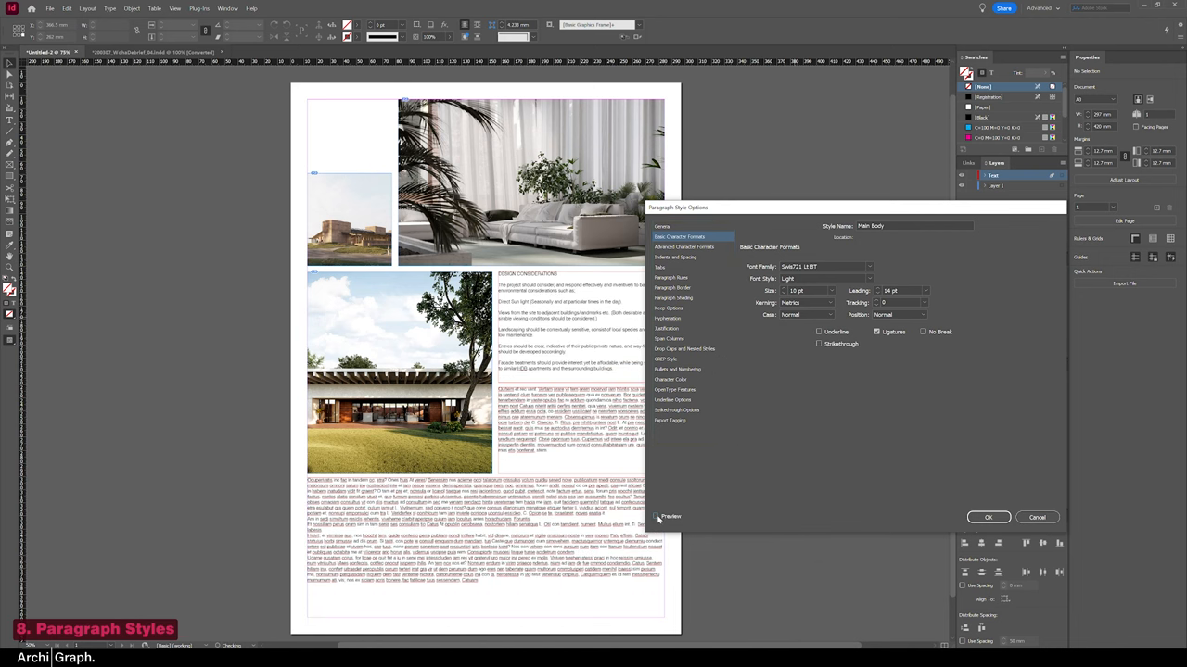
pyautogui.click(656, 515)
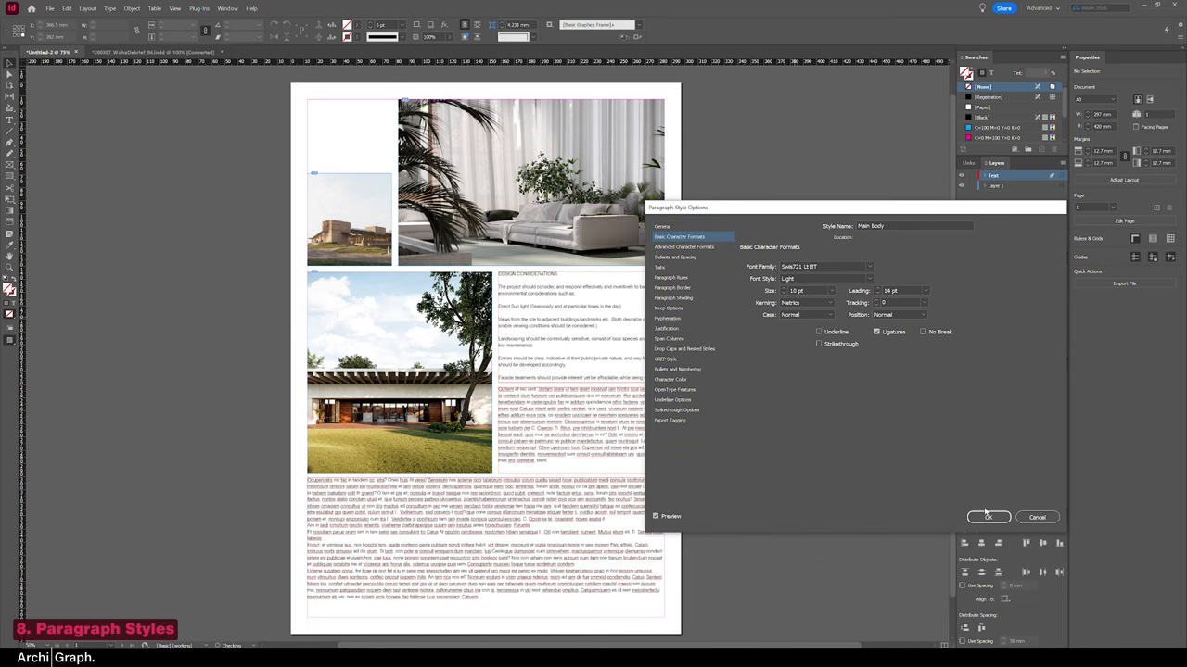